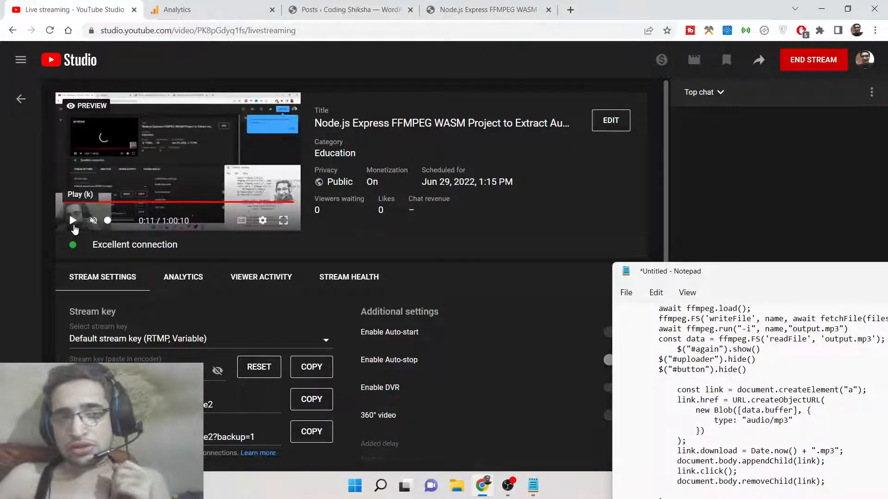
View the live stream's viewer analytics, then start a new tab for freemediatools.com
{"action": "left_click", "coordinate": [183, 276]}
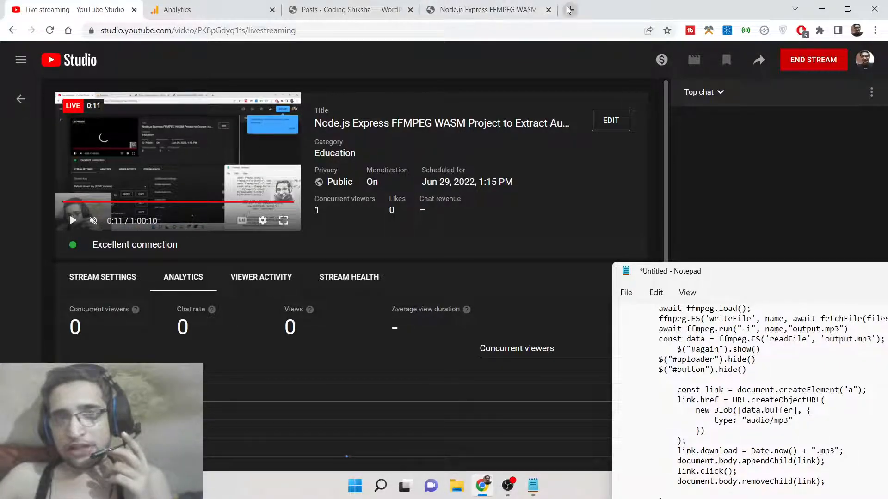
{"action": "left_click", "coordinate": [569, 10]}
{"action": "type", "text": "freemediatools"}
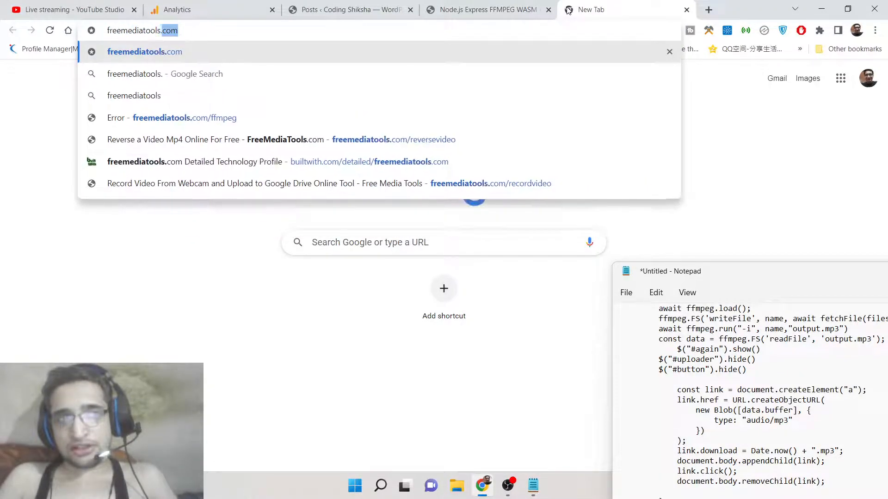
Load freemediatools.com and choose the Video to Mp3 converter tool
{"action": "key", "text": "Enter"}
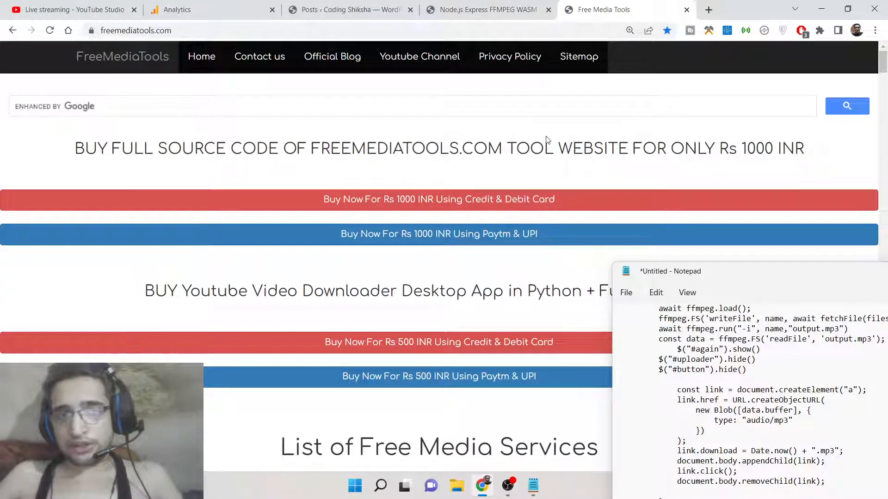
{"action": "scroll", "scroll_direction": "down", "scroll_amount": 3}
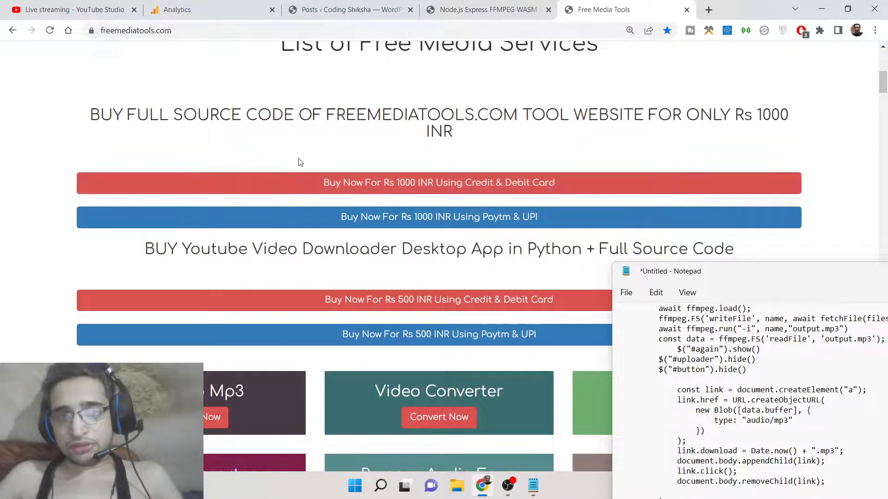
{"action": "scroll", "scroll_direction": "down", "scroll_amount": 3}
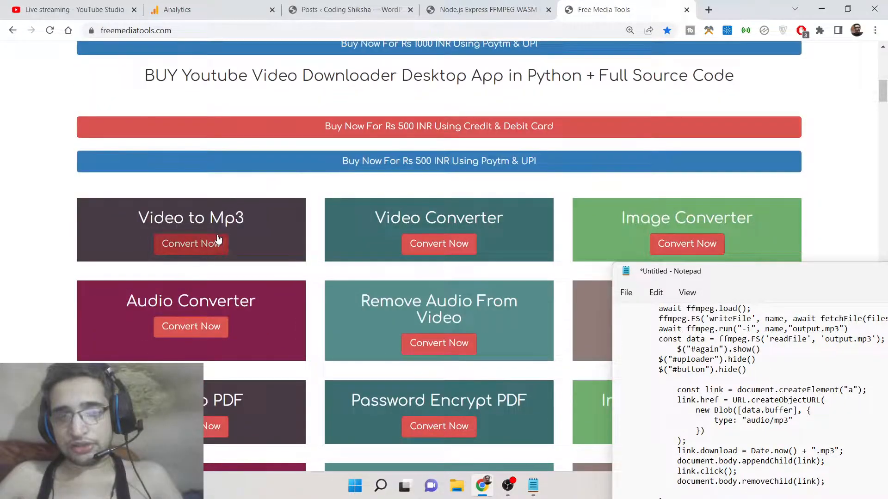
{"action": "left_click", "coordinate": [191, 243]}
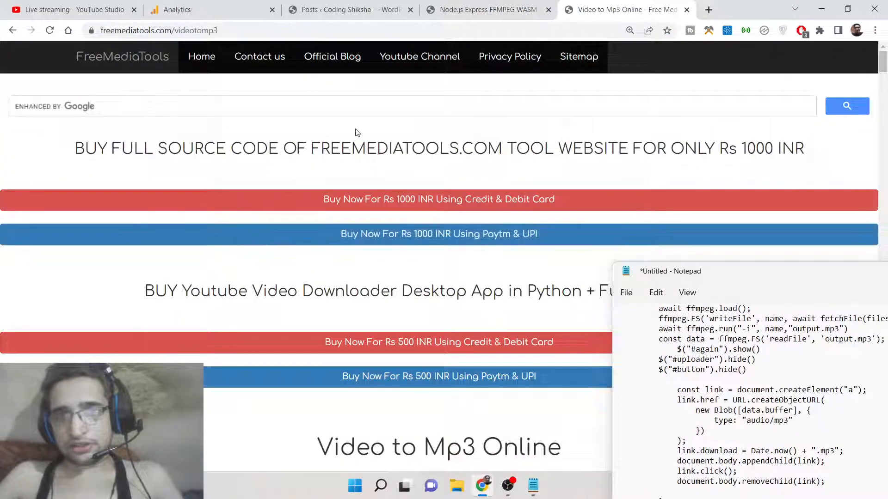
Upload video.mp4 and extract its audio as MP3
{"action": "scroll", "scroll_direction": "down", "scroll_amount": 3}
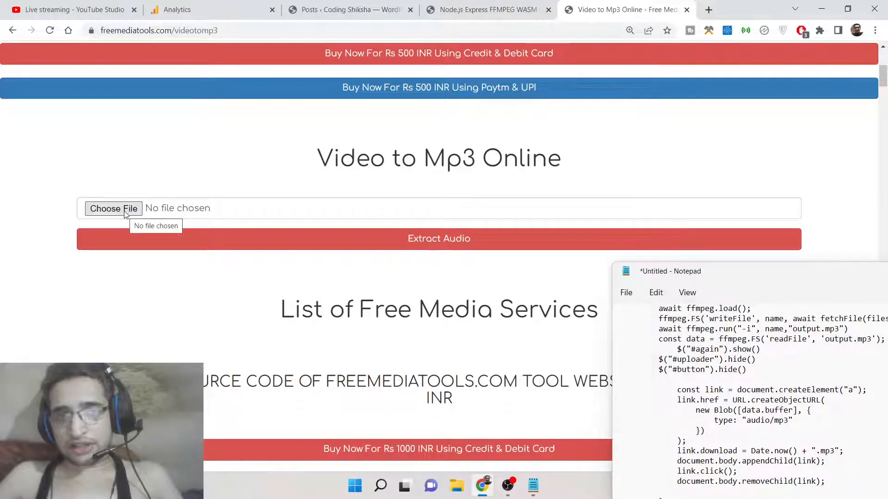
{"action": "left_click", "coordinate": [113, 208]}
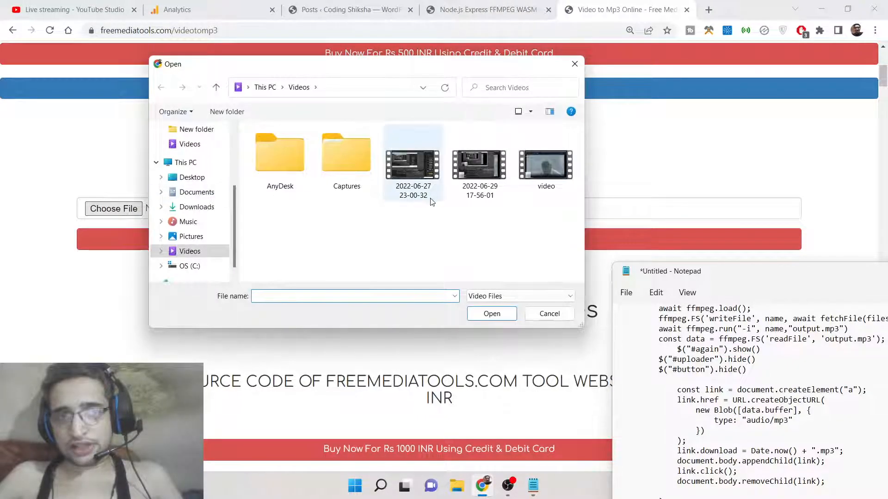
{"action": "mouse_move", "coordinate": [412, 164]}
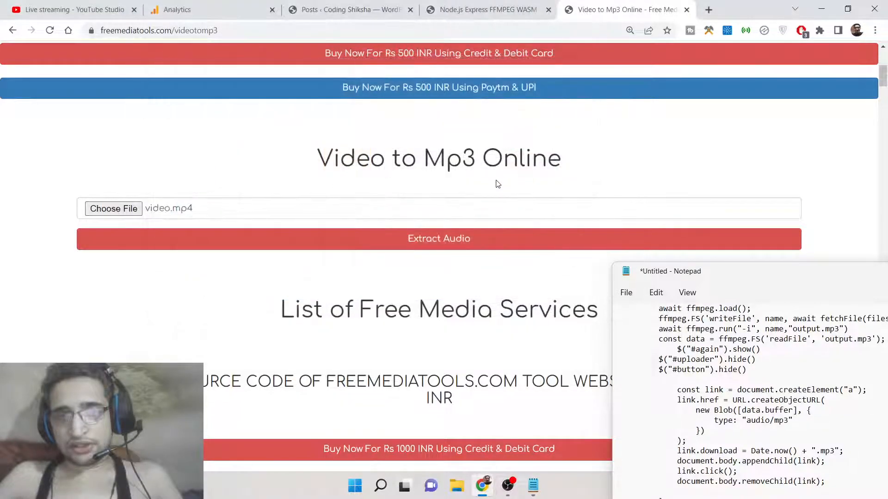
{"action": "left_click", "coordinate": [438, 239]}
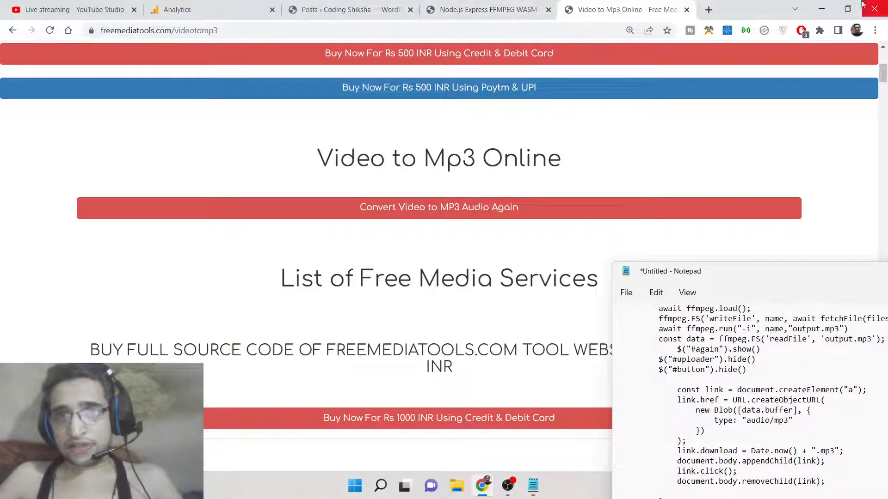
Load ffmpeg.org in a new tab and begin a Google search for ffmpeg wasm
{"action": "left_click", "coordinate": [708, 9]}
{"action": "type", "text": "ffmpeg.org"}
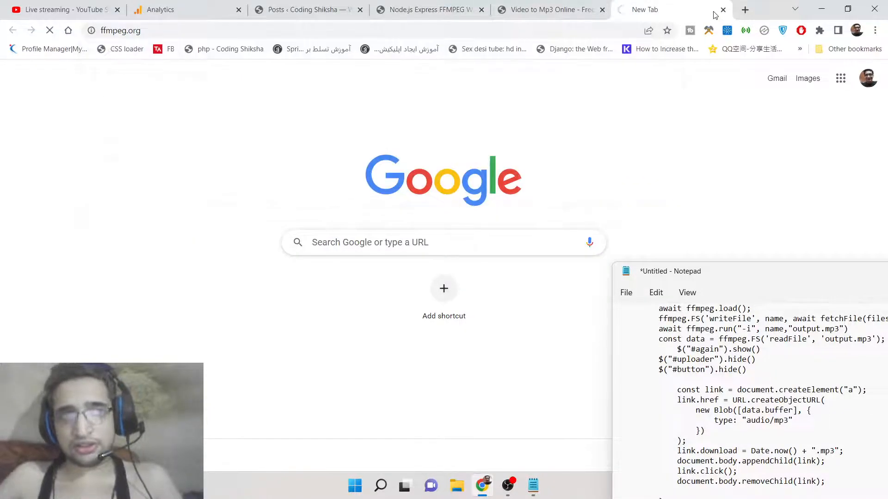
{"action": "key", "text": "Enter"}
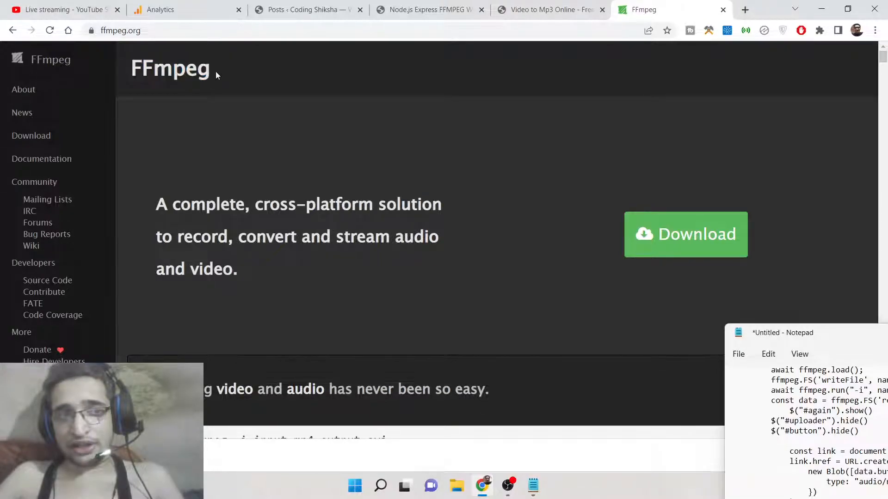
{"action": "left_click", "coordinate": [227, 29]}
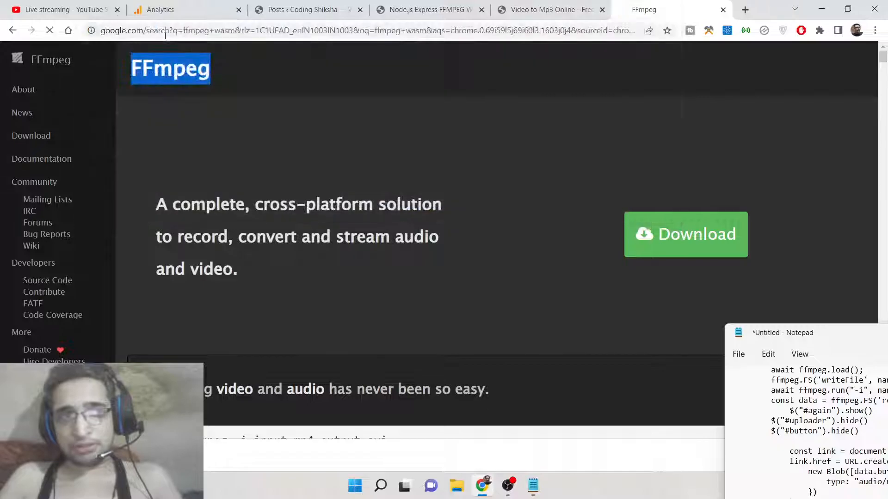
Reach the ffmpegwasm/ffmpeg.wasm GitHub repository from the search results and scan its README
{"action": "left_click", "coordinate": [13, 30]}
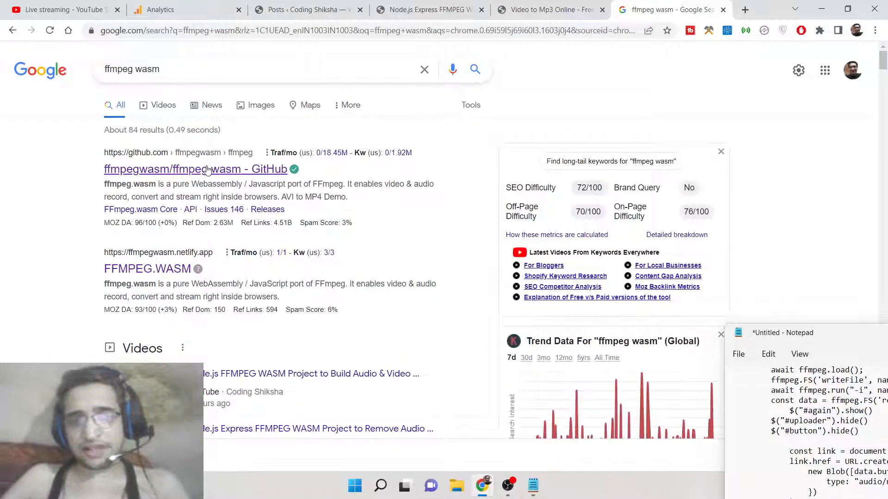
{"action": "scroll", "scroll_direction": "down", "scroll_amount": 3}
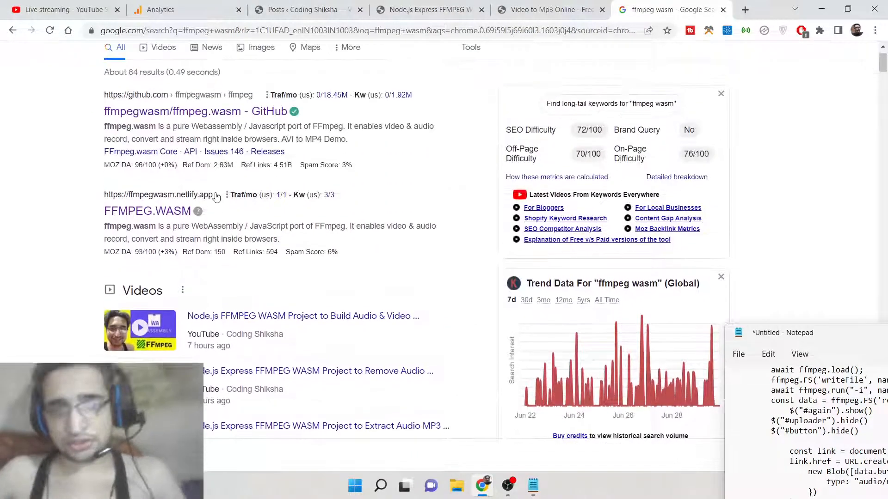
{"action": "left_click", "coordinate": [195, 111]}
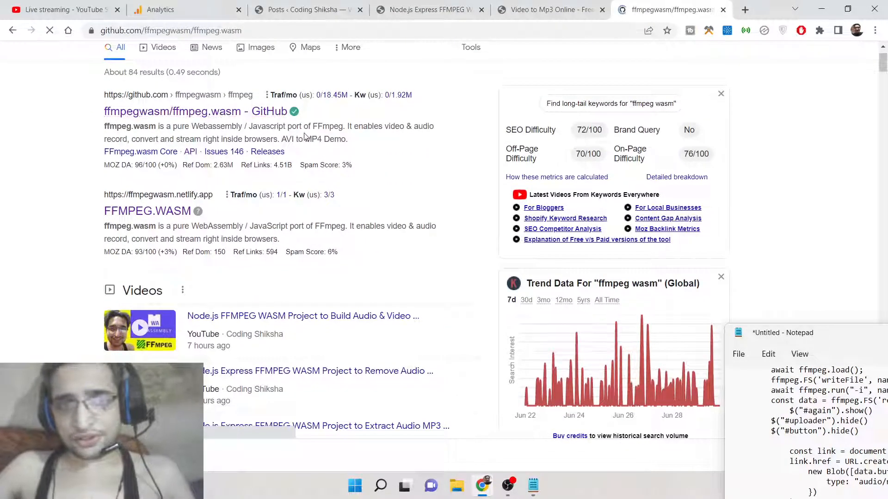
{"action": "left_click", "coordinate": [196, 111]}
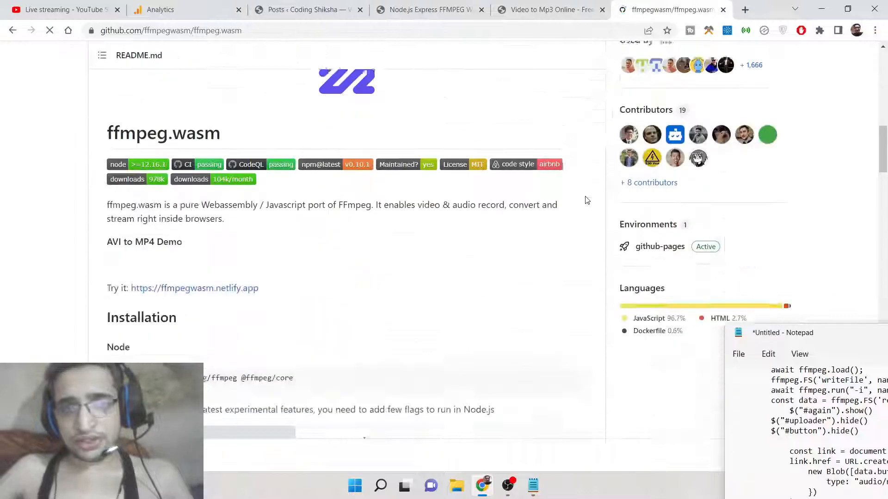
{"action": "scroll", "scroll_direction": "down", "scroll_amount": 3}
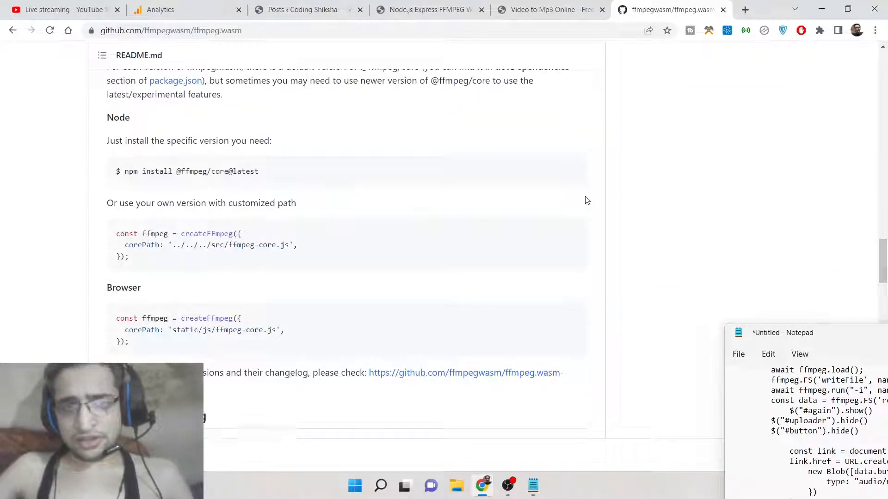
{"action": "scroll", "scroll_direction": "down", "scroll_amount": 3}
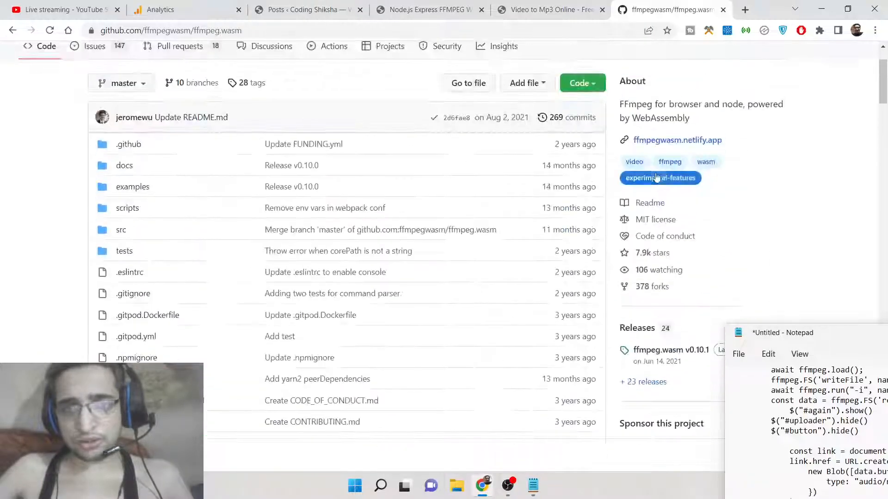
Visit the ffmpegwasm.netlify.app demo site, then return to the Coding Shiksha tutorial post
{"action": "left_click", "coordinate": [677, 139]}
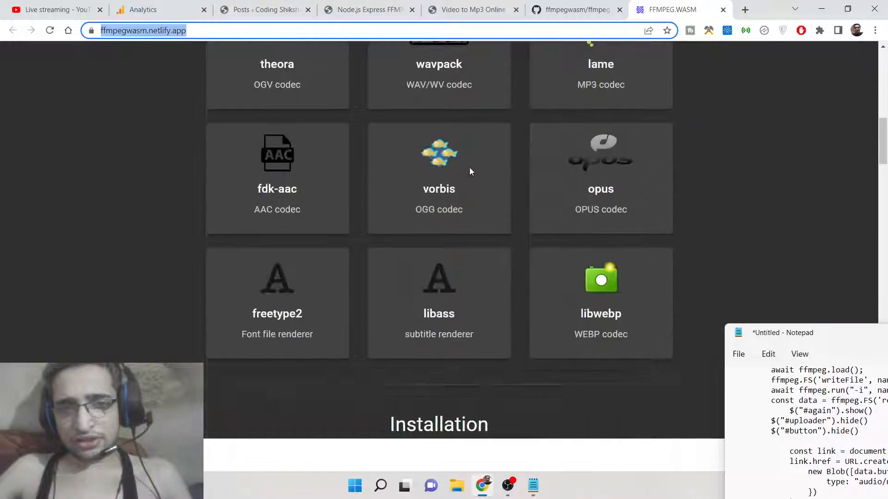
{"action": "scroll", "scroll_direction": "down", "scroll_amount": 3}
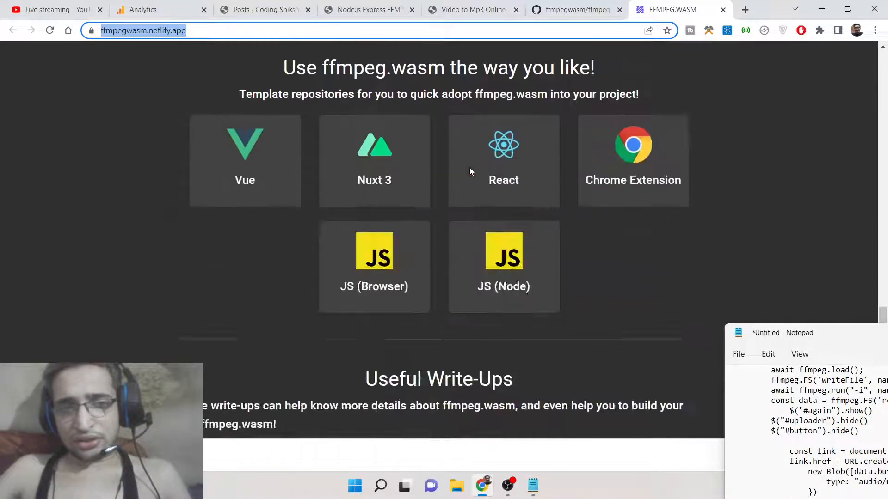
{"action": "left_click", "coordinate": [368, 9]}
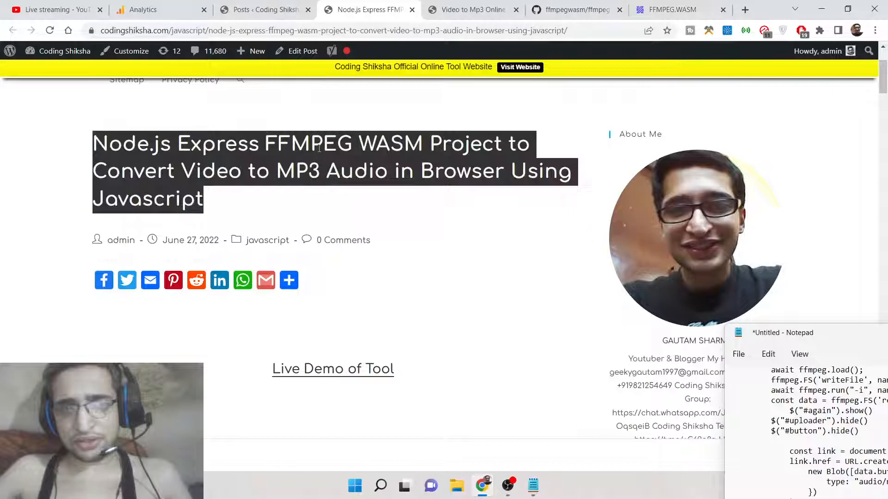
Scroll through the post's Express and index.html code blocks, then bring up the desktop projects folder
{"action": "scroll", "scroll_direction": "down", "scroll_amount": 3}
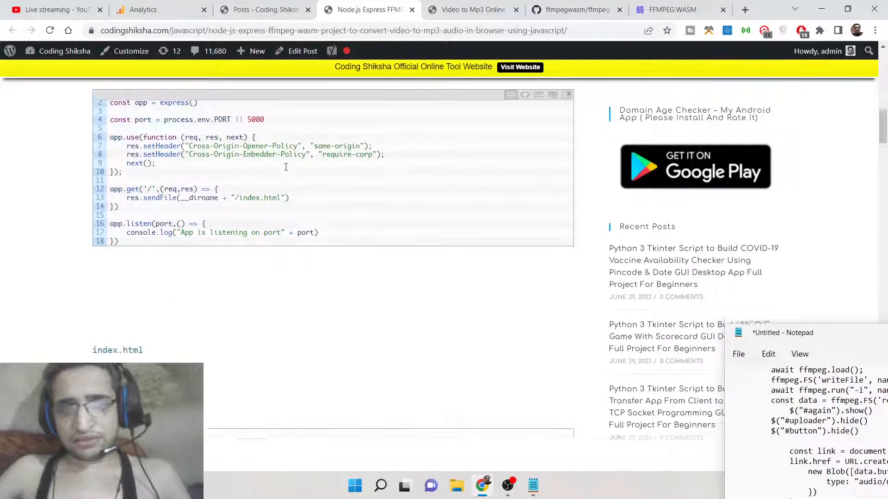
{"action": "scroll", "scroll_direction": "down", "scroll_amount": 3}
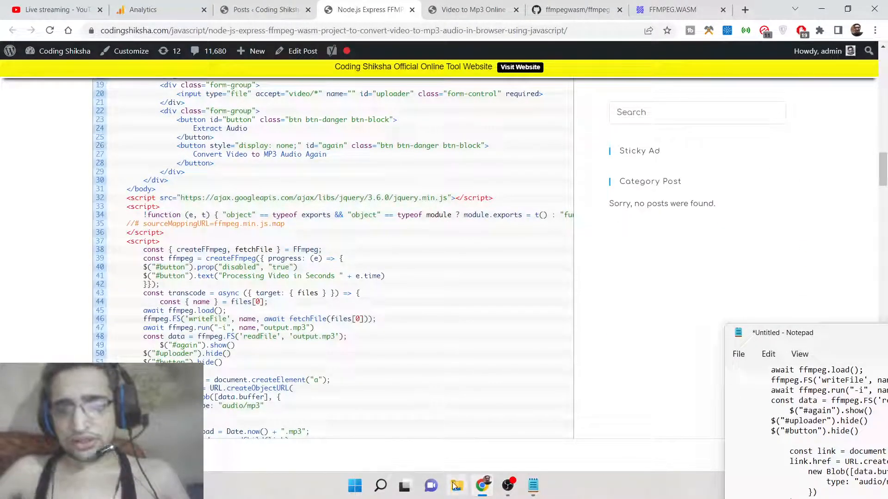
{"action": "left_click", "coordinate": [456, 485]}
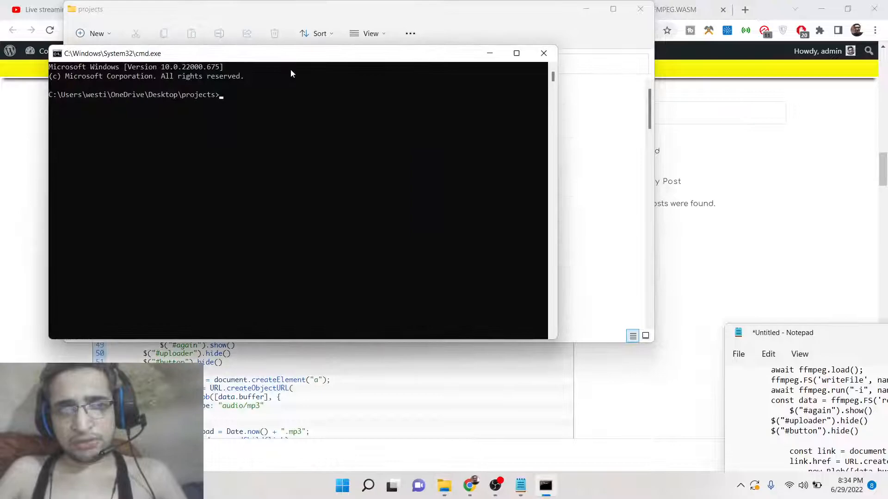
Make a videotomp33 folder, enter it, clear the console and launch VS Code there with code
{"action": "type", "text": "mkdir videotomp"}
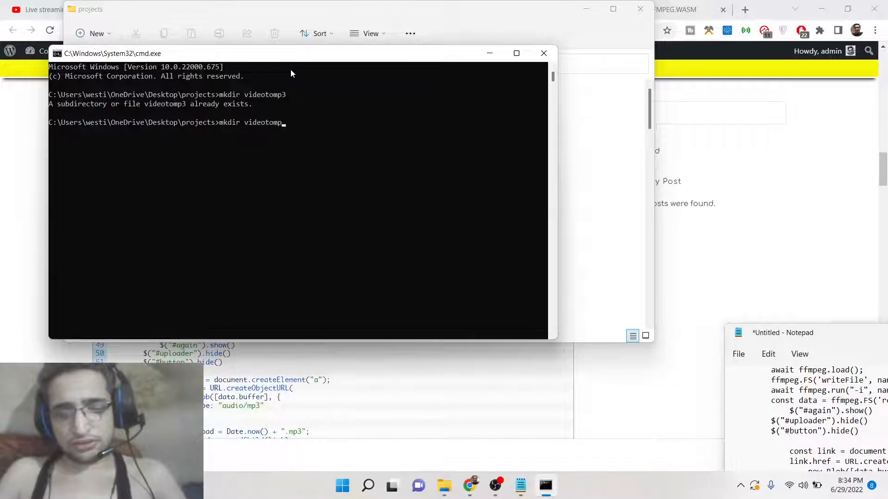
{"action": "type", "text": "cd videoto"}
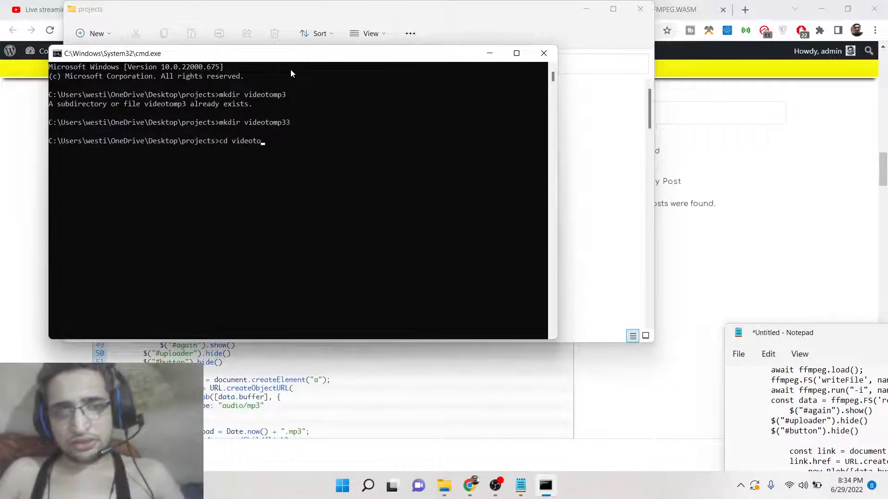
{"action": "type", "text": "cls"}
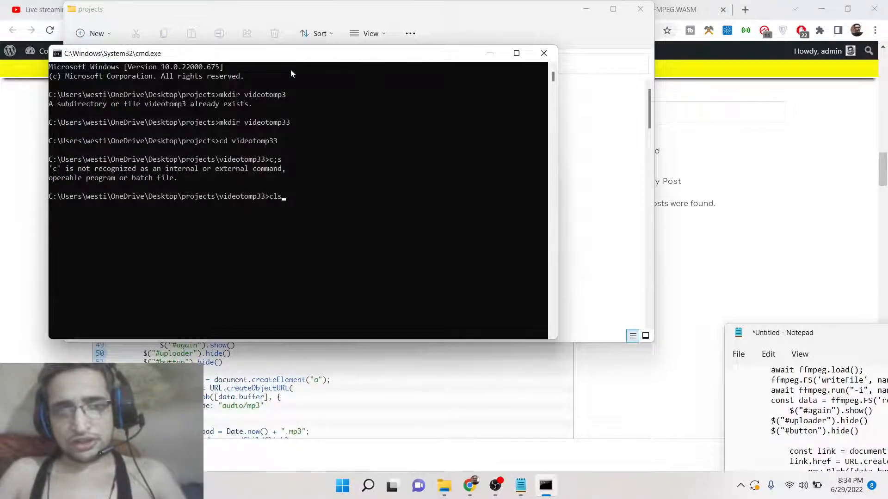
{"action": "type", "text": "code ."}
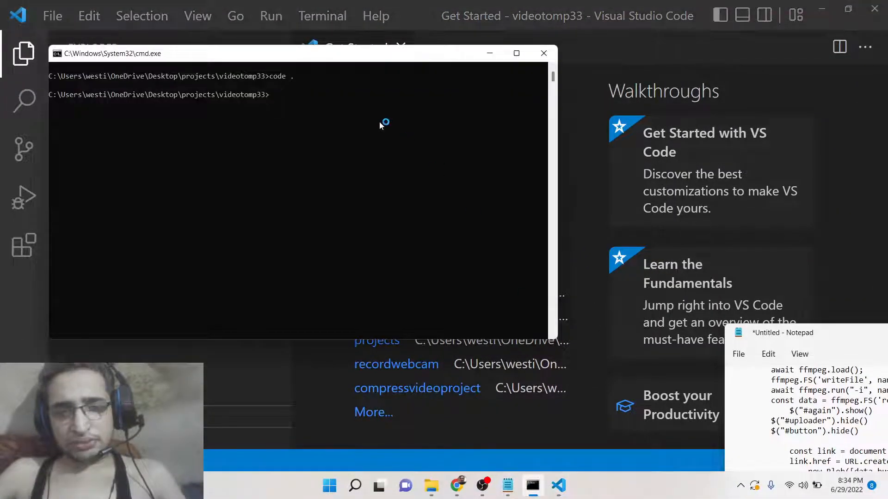
Initialise the project with npm init -y and create an index.js file
{"action": "type", "text": "npm init -y"}
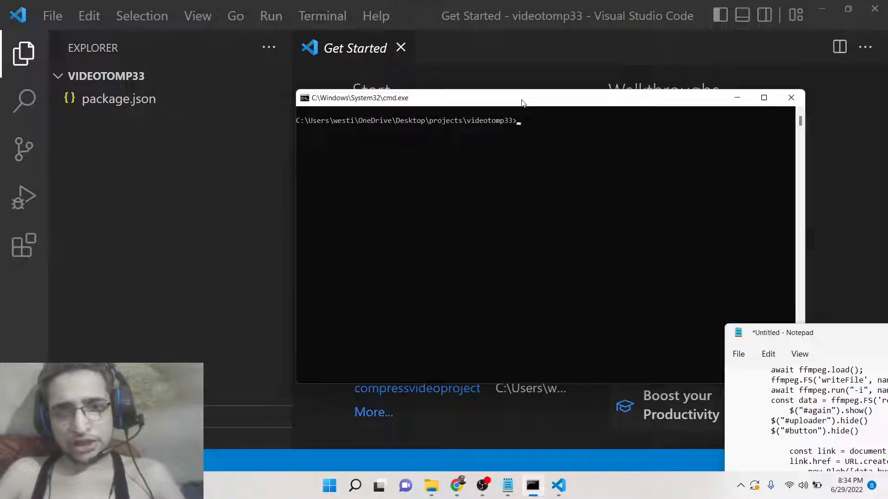
{"action": "type", "text": "node inde"}
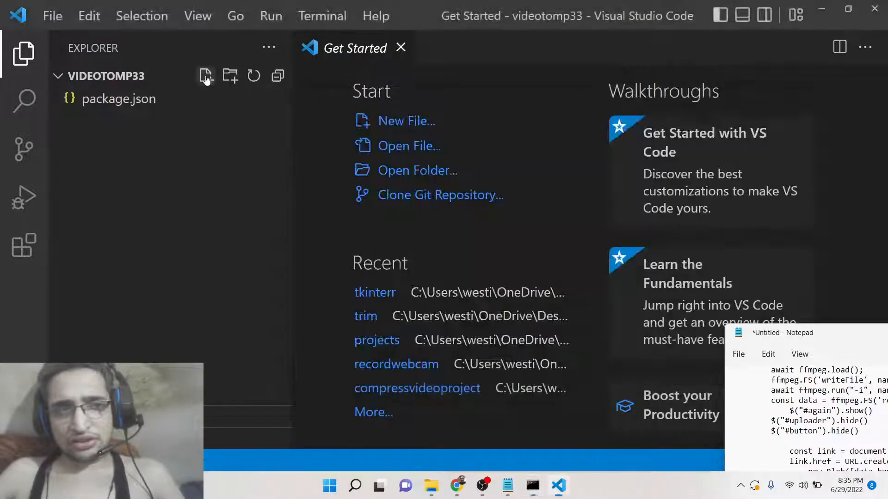
{"action": "type", "text": "index."}
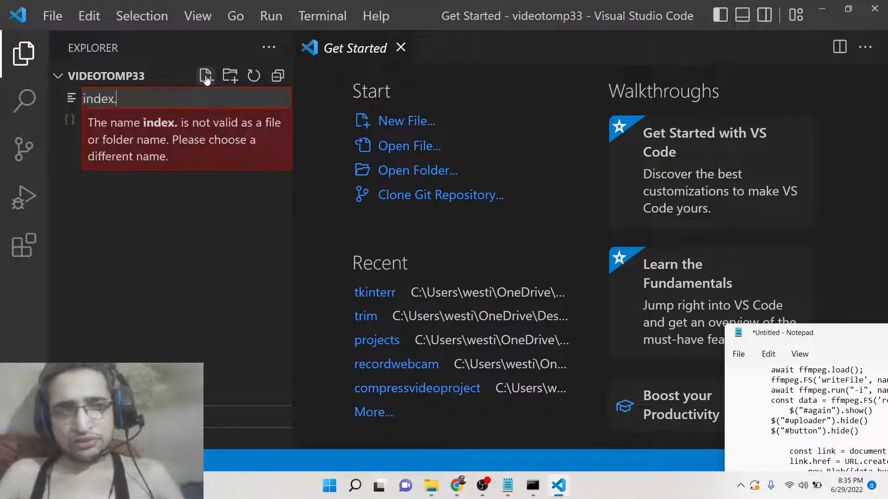
{"action": "type", "text": "j"}
{"action": "type", "text": "const express ="}
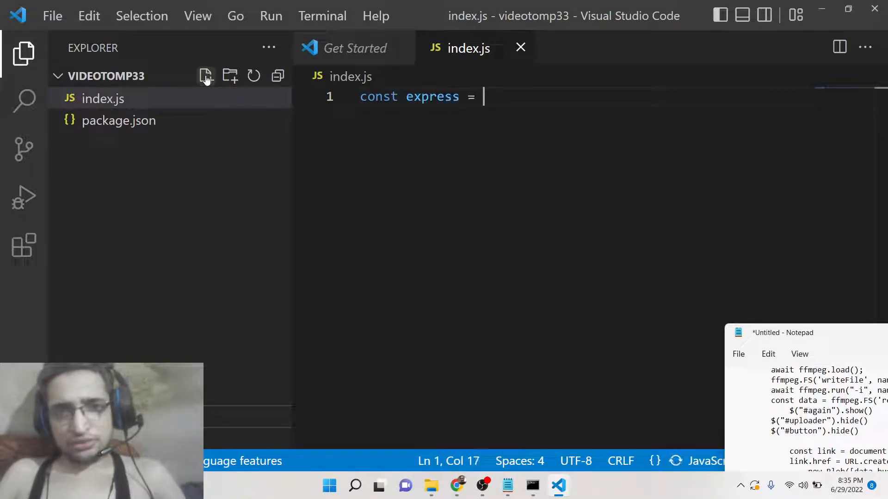
Write an Express app whose root route sends index.html and that listens on port 5000
{"action": "type", "text": "require('e'"}
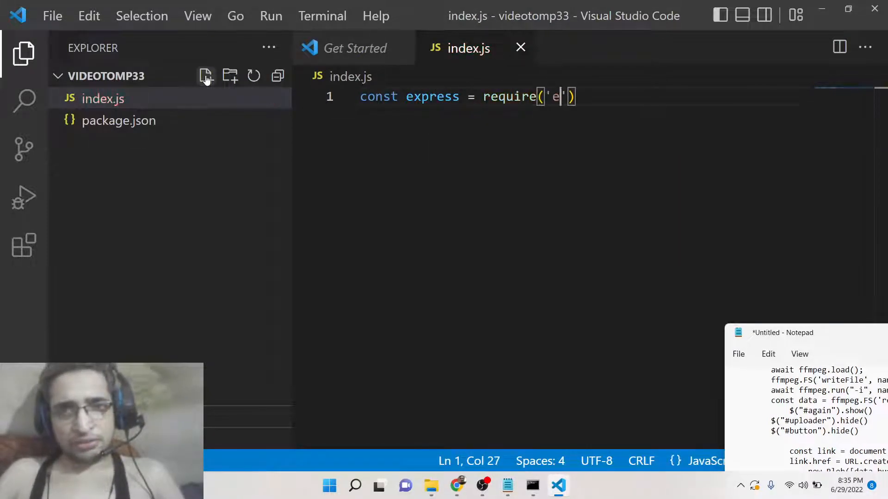
{"action": "type", "text": "xpress"}
{"action": "type", "text": "const app"}
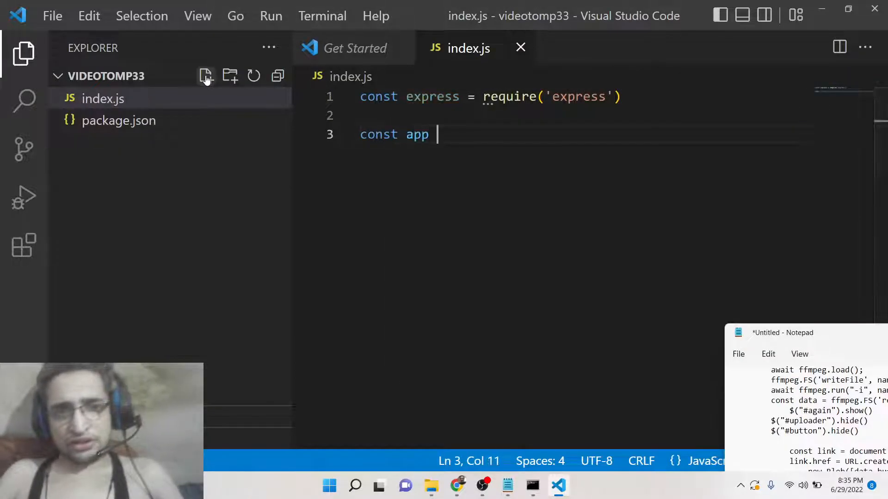
{"action": "type", "text": "= express()"}
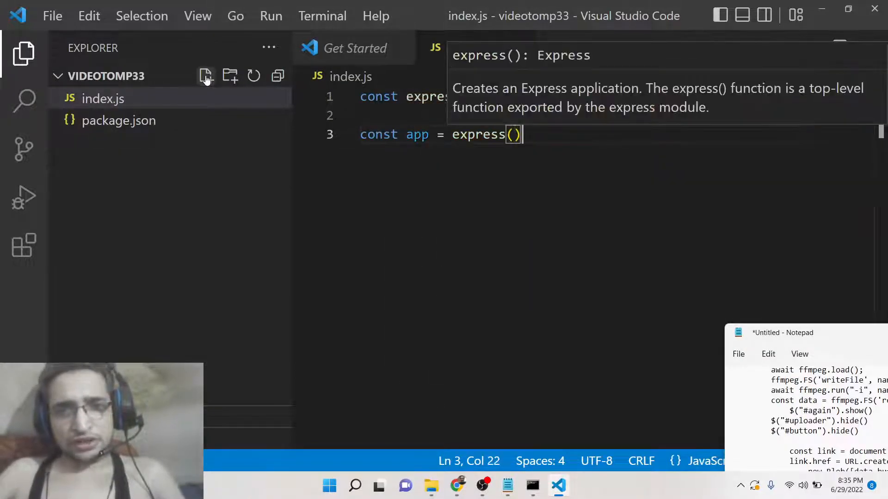
{"action": "type", "text": "app.get('/',("}
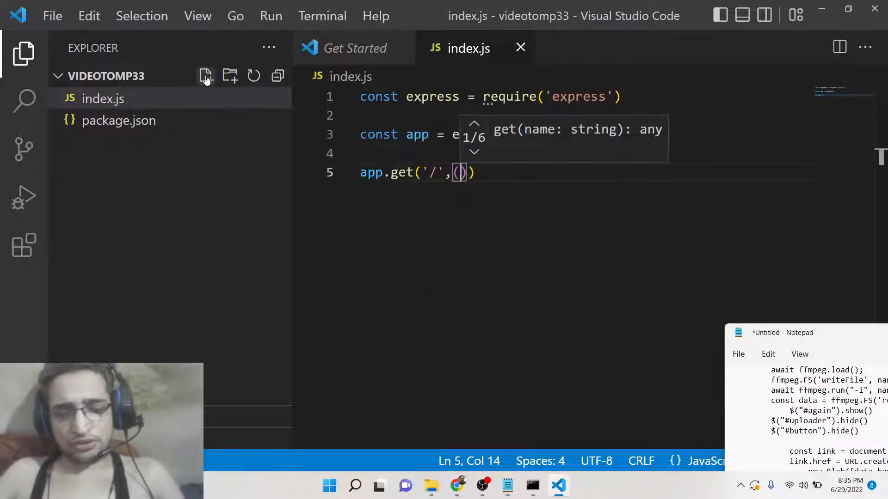
{"action": "type", "text": "req,res) =>"}
{"action": "type", "text": "app."}
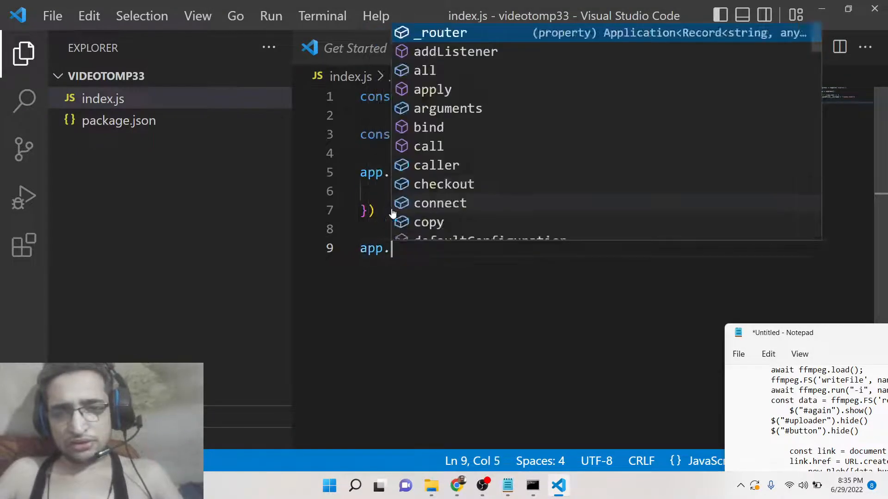
{"action": "type", "text": "listen("}
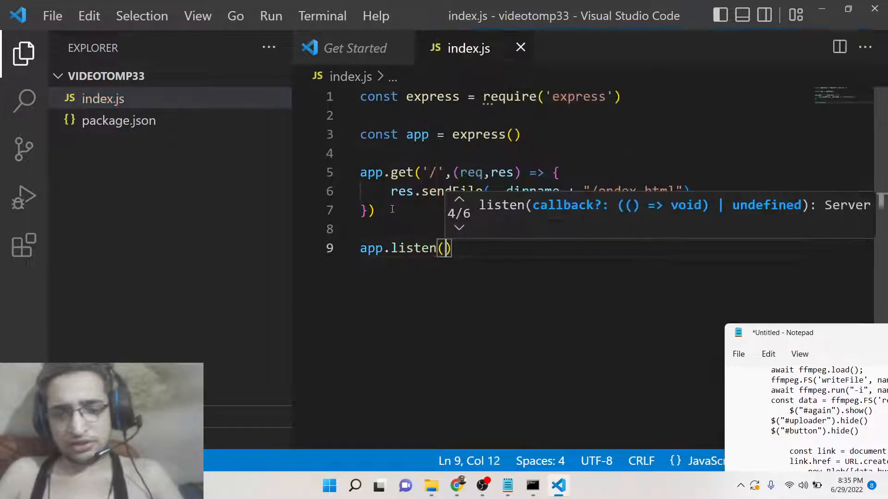
{"action": "type", "text": "5000"}
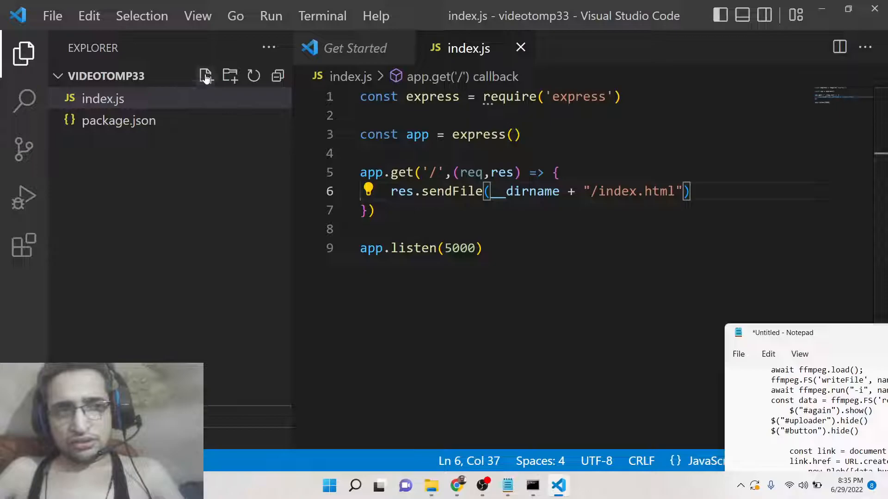
Create index.html with boilerplate and retitle the page Video to MP3
{"action": "left_click", "coordinate": [205, 75]}
{"action": "type", "text": "index.html"}
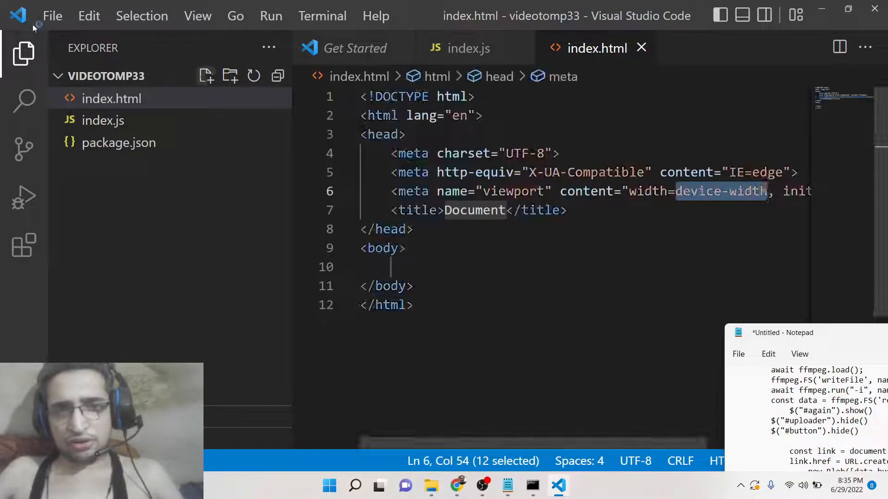
{"action": "mouse_move", "coordinate": [453, 191]}
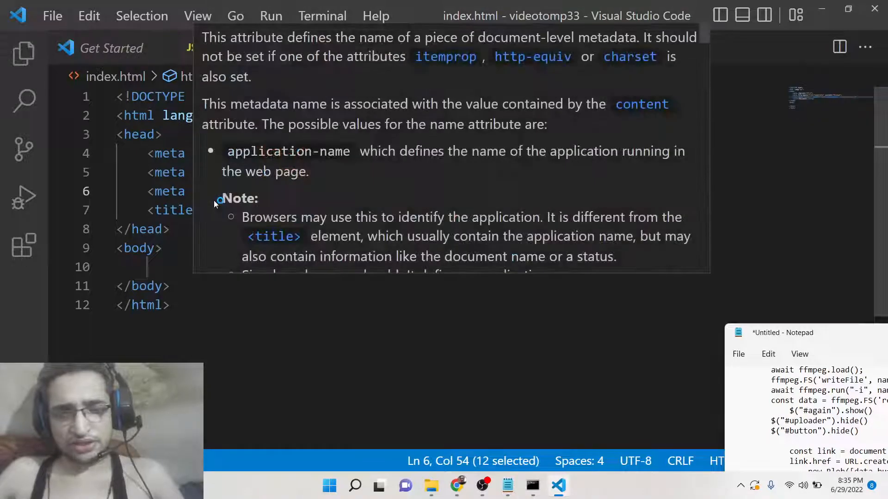
{"action": "left_click", "coordinate": [232, 210]}
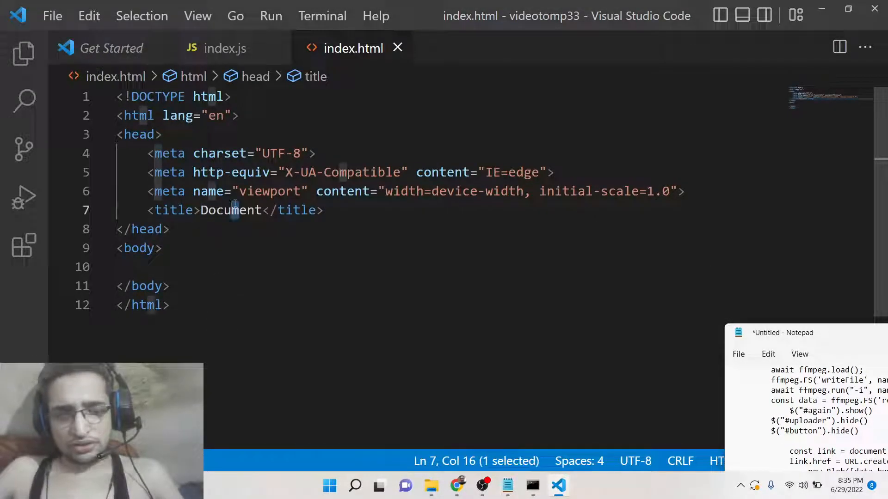
{"action": "type", "text": "Video to"}
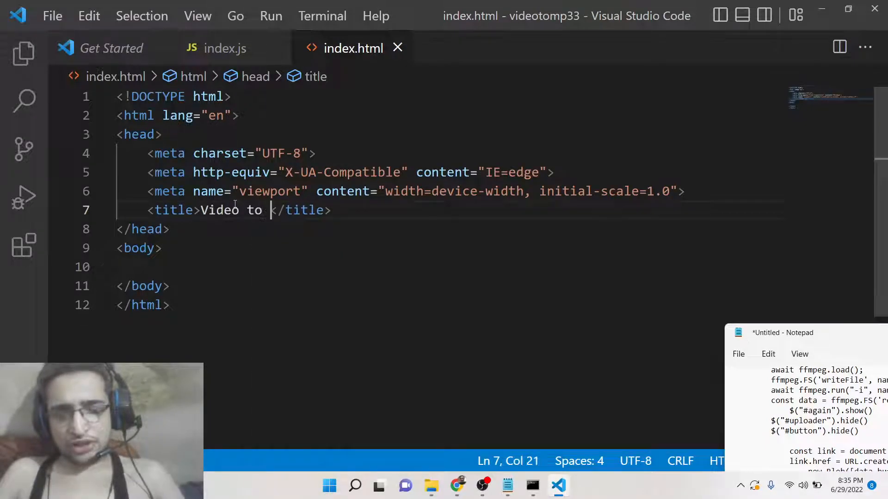
{"action": "type", "text": "MP3"}
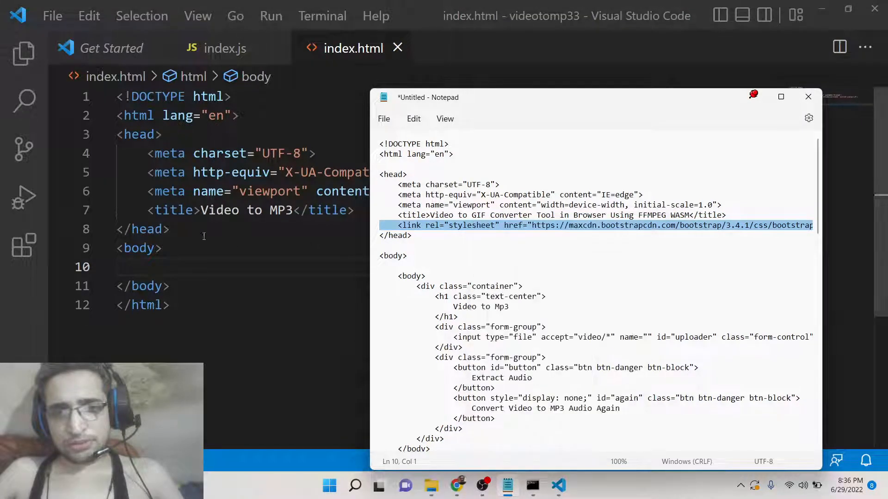
Add the Bootstrap stylesheet link plus the jQuery and ffmpeg.wasm script tags
{"action": "type", "text": "<link rel=\"stylesheet\" href=\""}
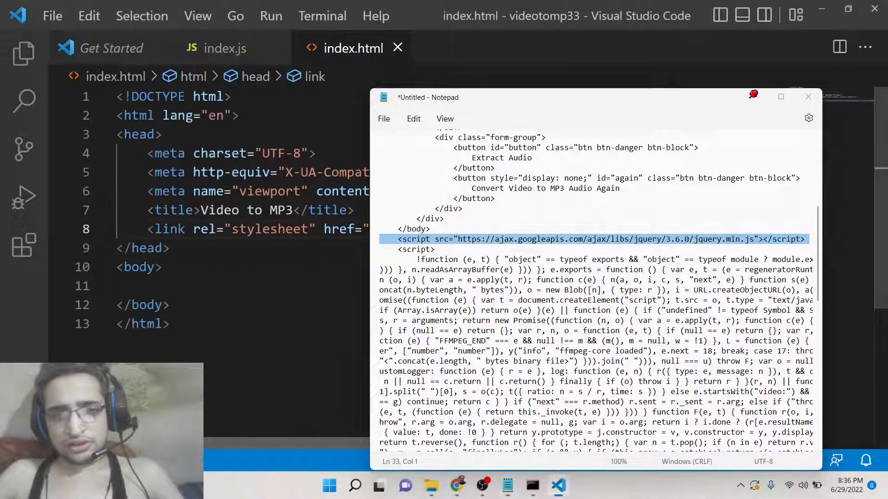
{"action": "type", "text": "v"}
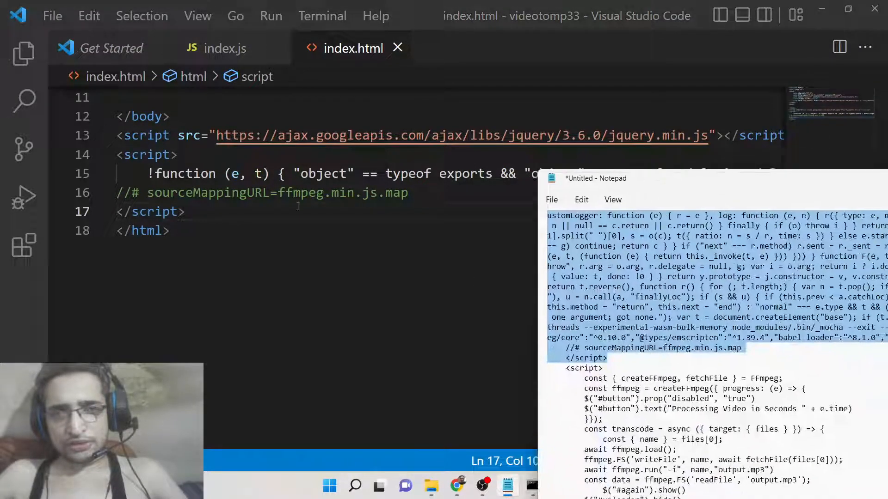
Add a div.container holding a centered h1 reading Video to MP3
{"action": "type", "text": "div."}
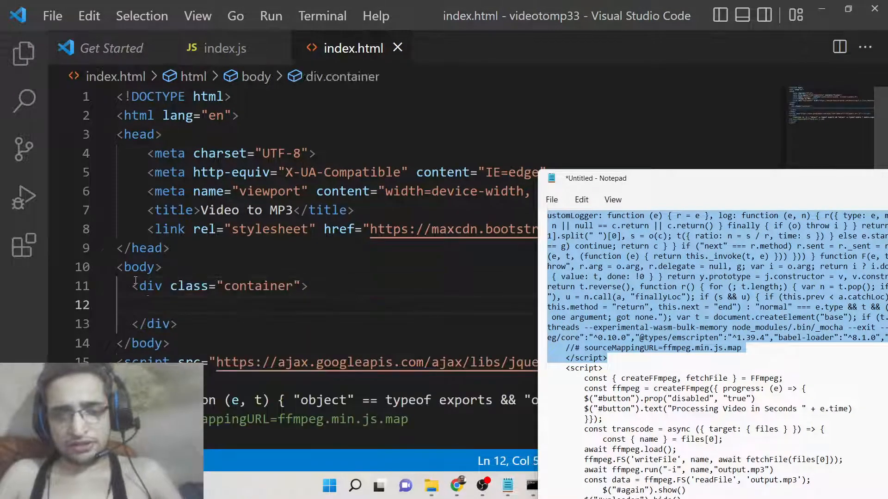
{"action": "type", "text": "h1.text-cente"}
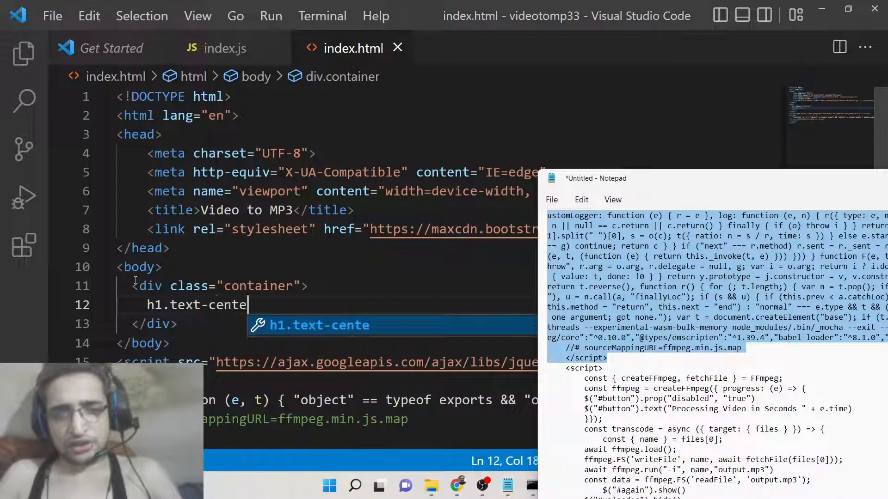
{"action": "type", "text": "Vido"}
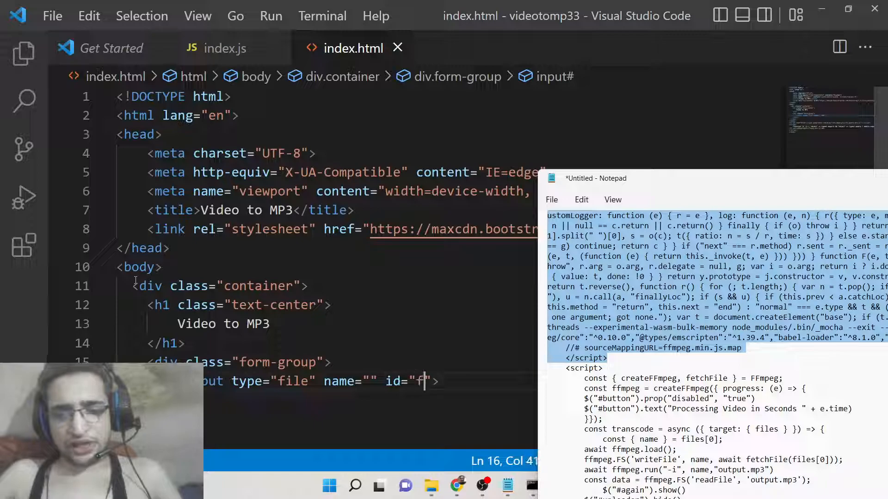
Add a form-group with a required file input of class form-control and id file
{"action": "type", "text": "ile\" requ"}
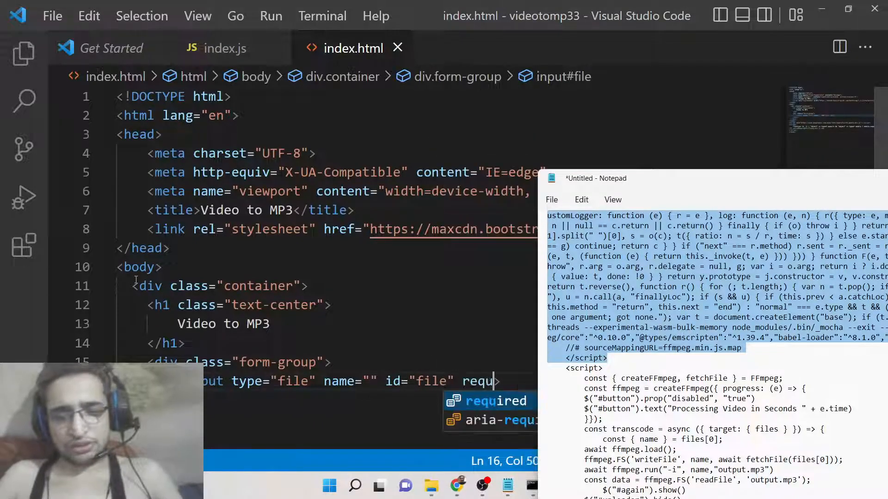
{"action": "type", "text": "ired"}
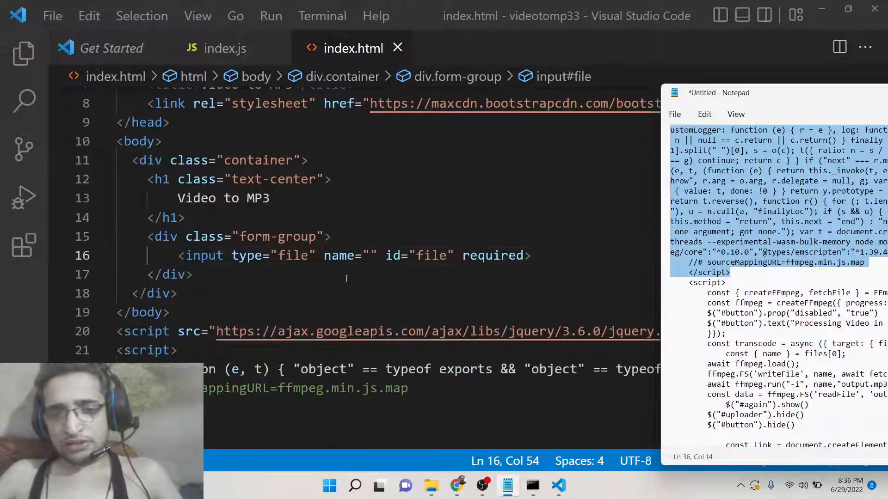
{"action": "type", "text": "class=\"form-control"}
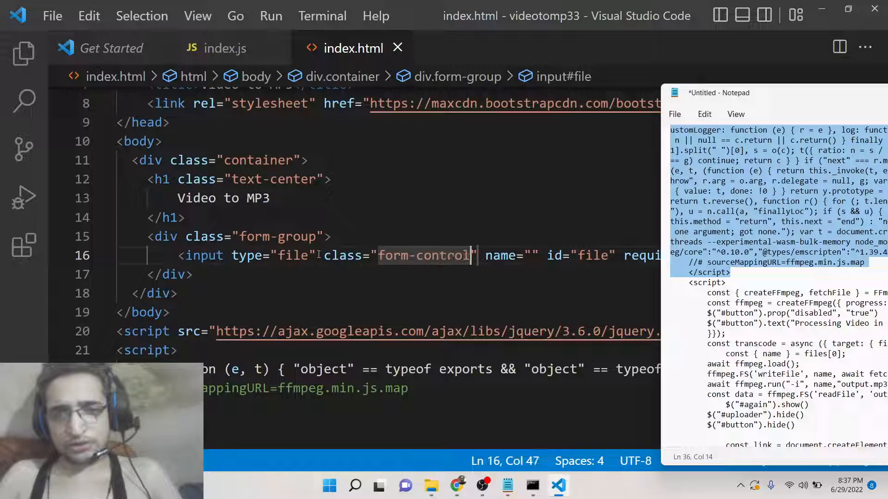
Add a form-group containing a btn-danger button labelled Download Audio MP3
{"action": "type", "text": "div.form"}
{"action": "type", "text": "butt"}
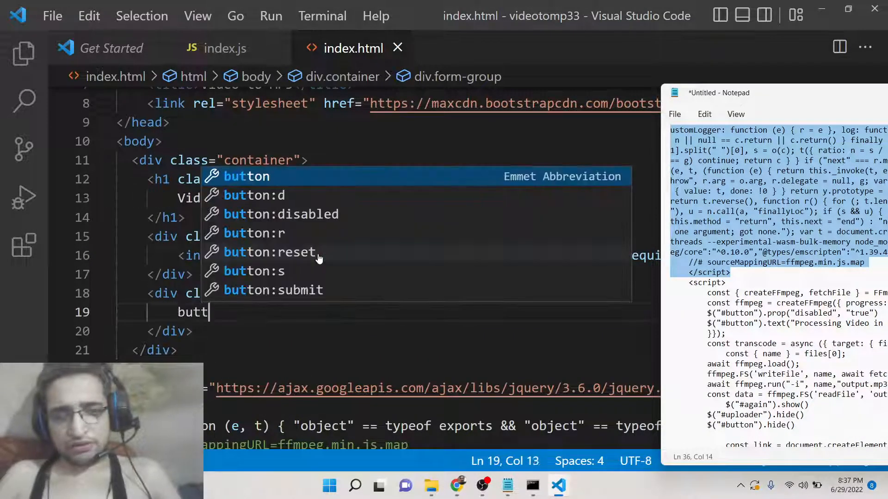
{"action": "type", "text": "on.btn.btn-dang"}
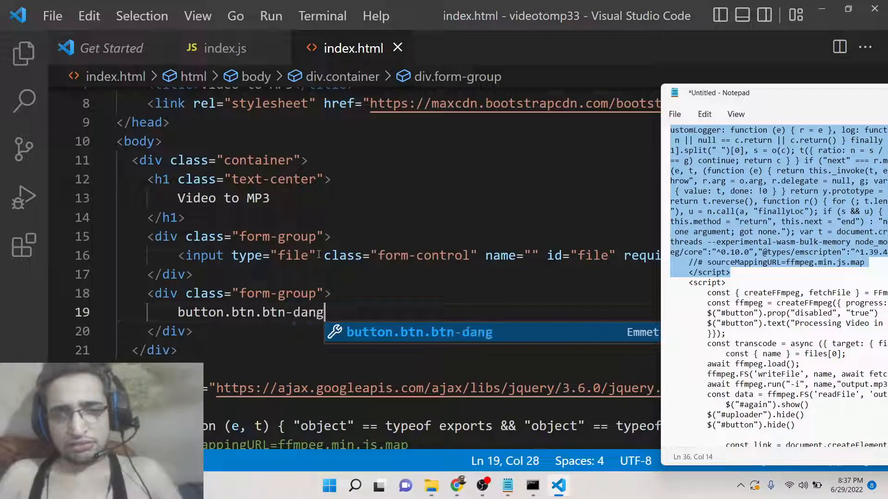
{"action": "key", "text": "Tab"}
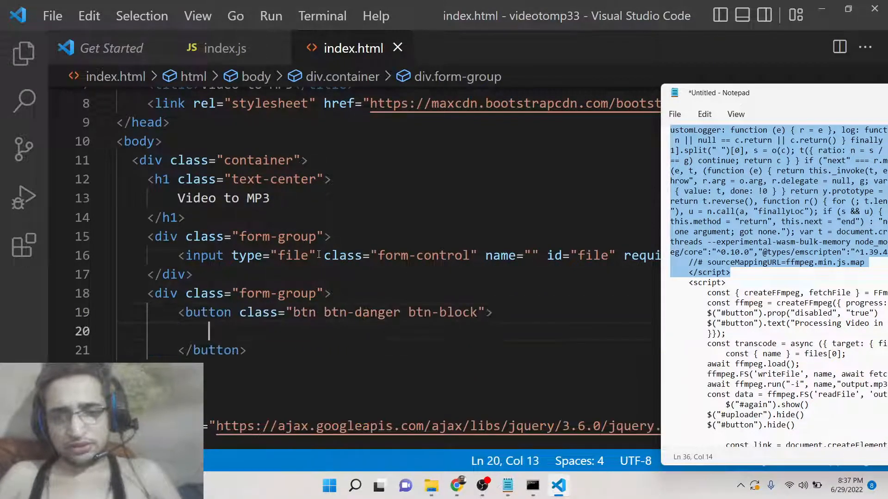
{"action": "type", "text": "Ext"}
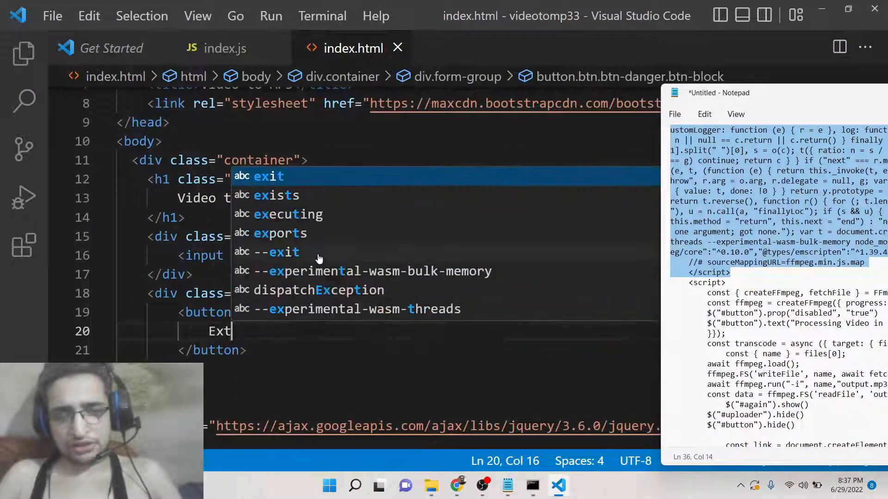
{"action": "type", "text": "Download"}
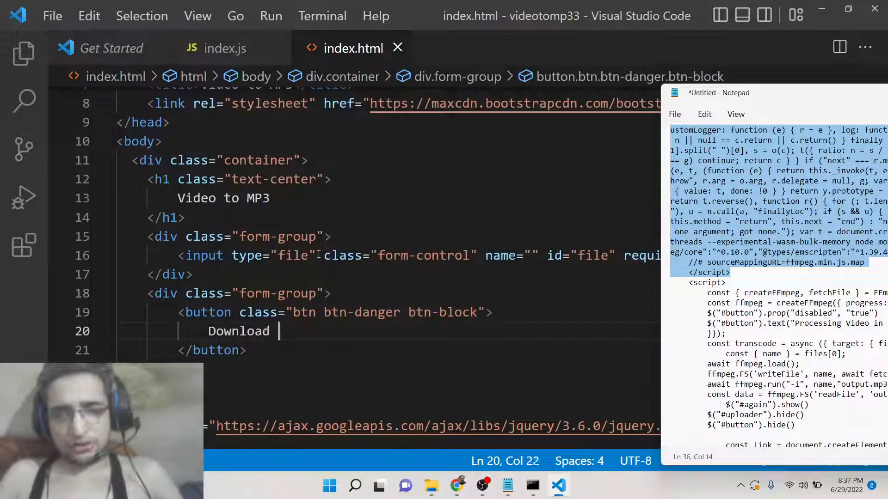
{"action": "type", "text": "Audio"}
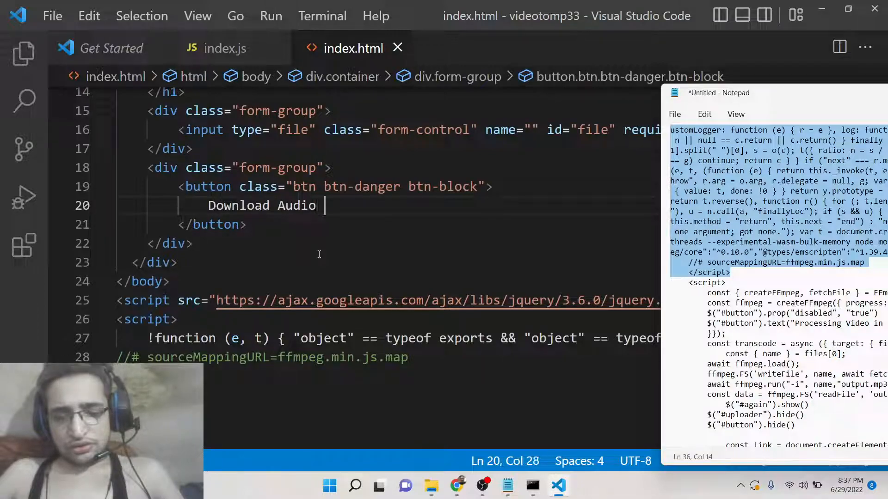
{"action": "type", "text": "MP3"}
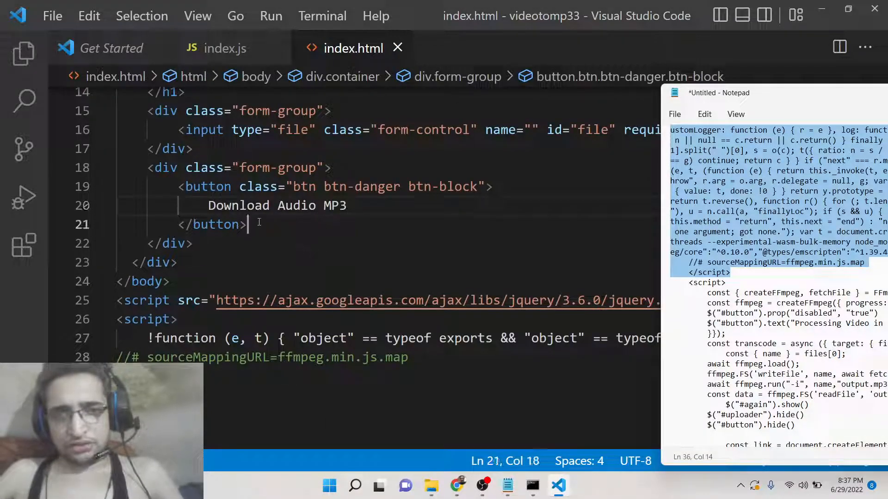
Add a display:none Extract Audio Again button with id again
{"action": "type", "text": "<button></button>"}
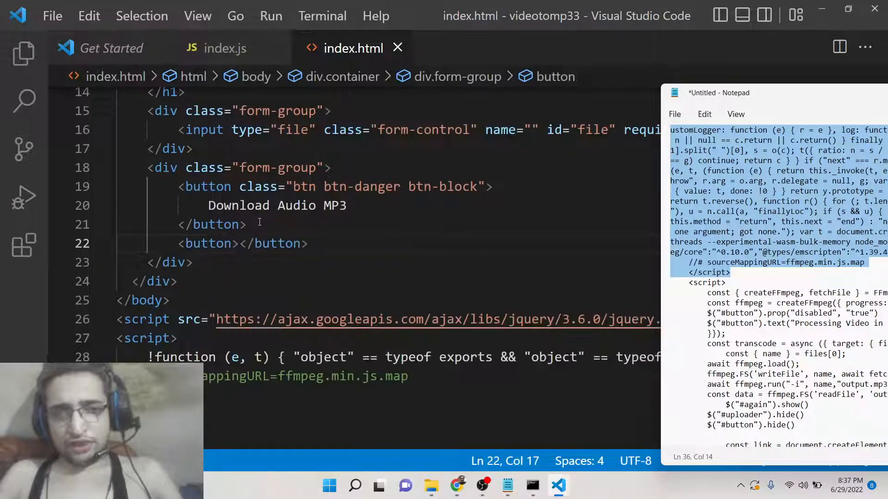
{"action": "type", "text": "style=\""}
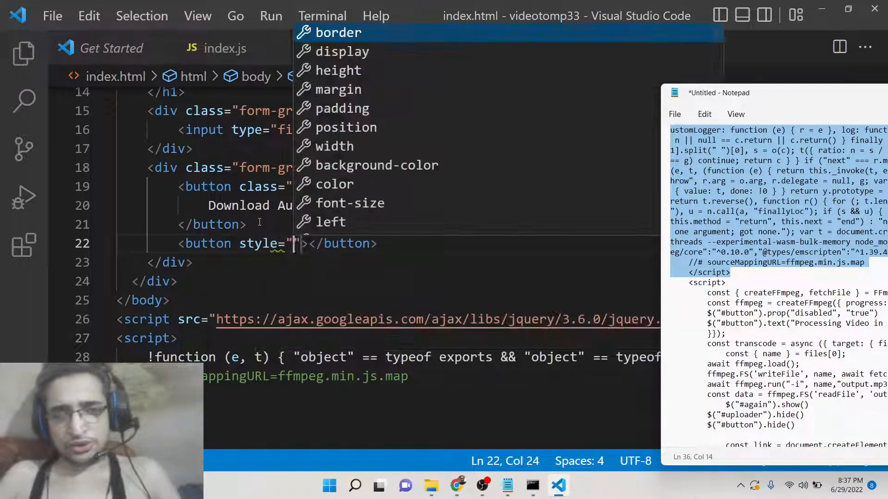
{"action": "type", "text": "display: ;non"}
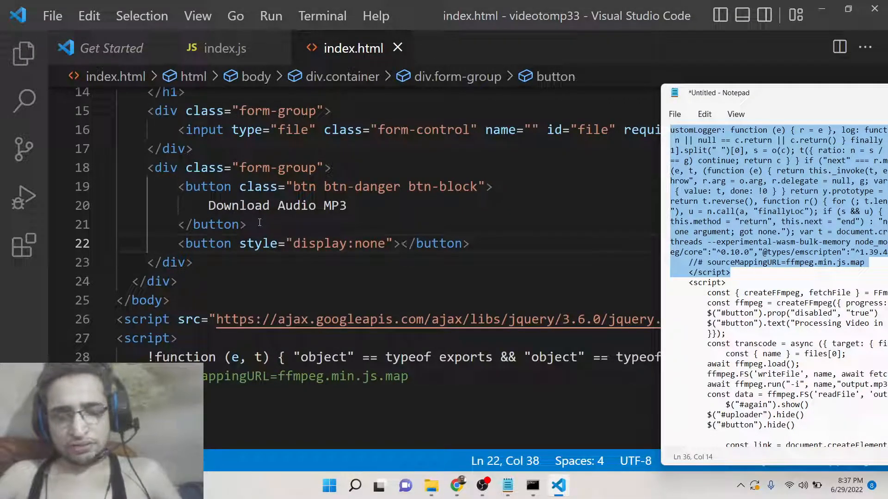
{"action": "type", "text": "Convert"}
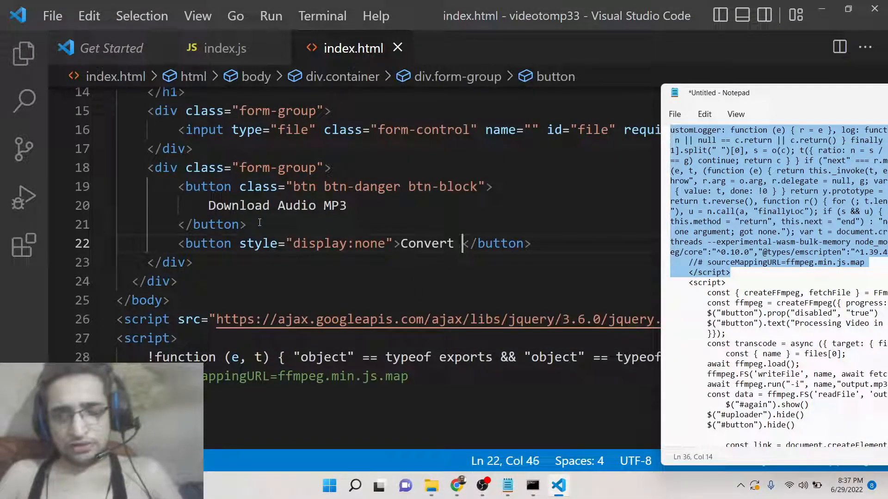
{"action": "key", "text": "Backspace"}
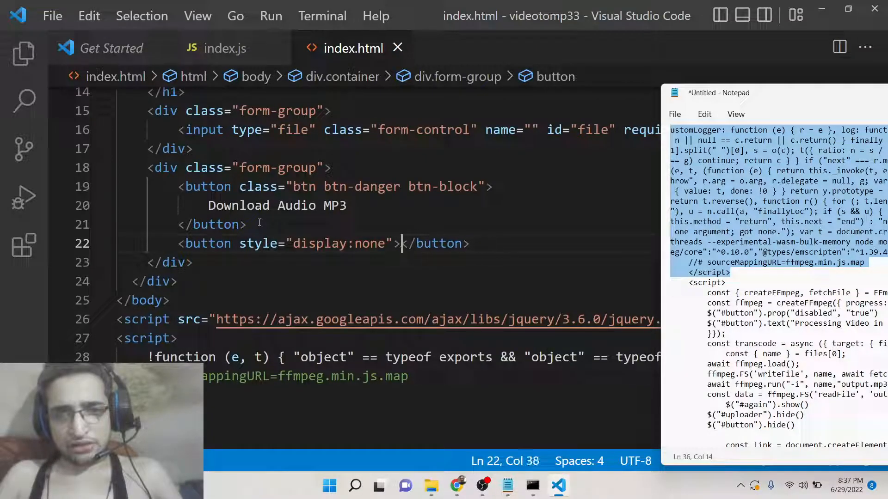
{"action": "type", "text": "Extract Audio"}
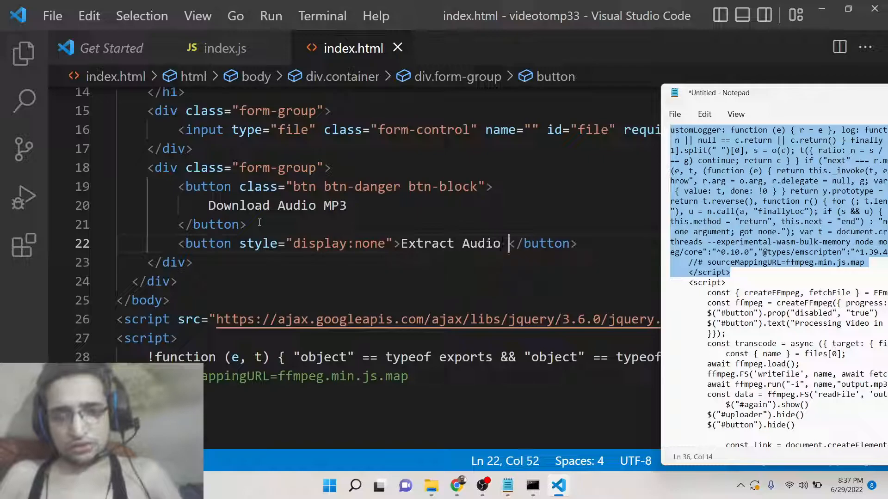
{"action": "type", "text": "Again"}
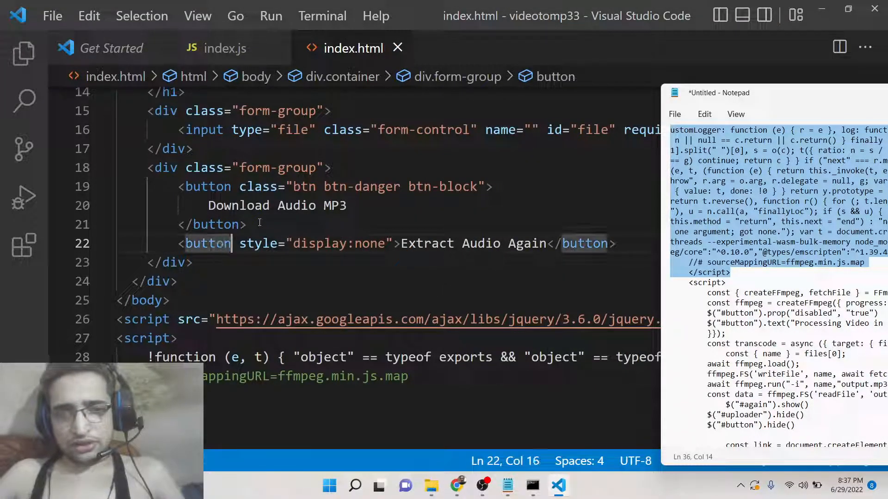
{"action": "type", "text": "id=\"again\""}
{"action": "left_click", "coordinate": [335, 186]}
{"action": "type", "text": " id=\"button\""}
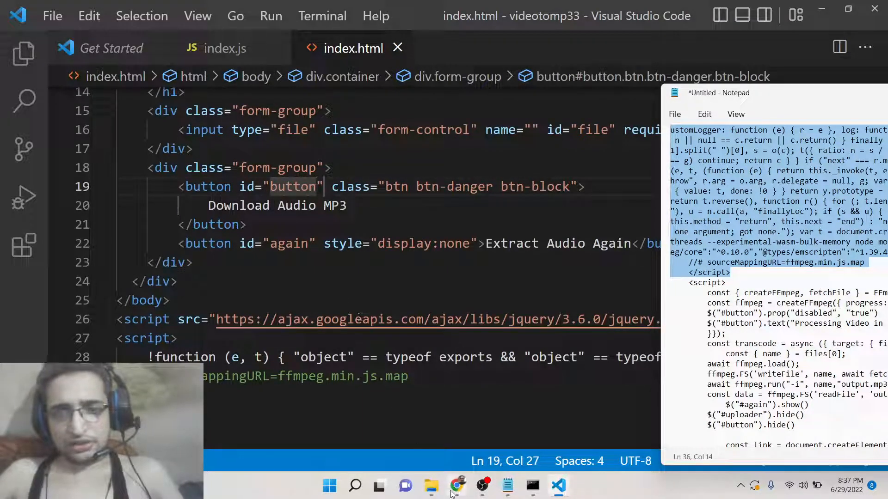
Start nodemon in the project command prompt and try localhost:5000, hitting the missing express error
{"action": "left_click", "coordinate": [531, 486]}
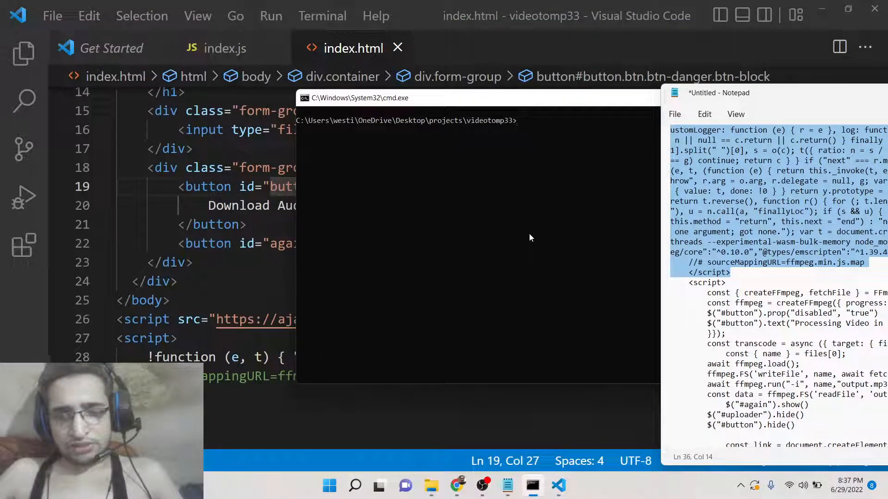
{"action": "type", "text": "nodem"}
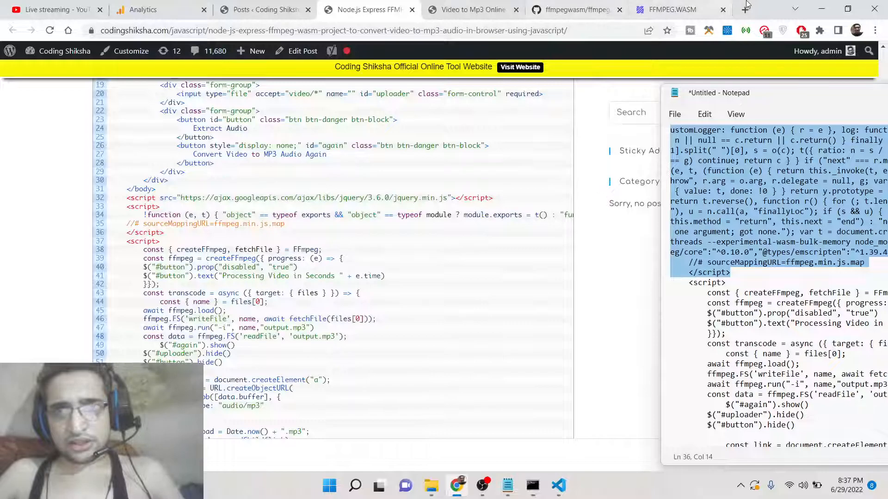
{"action": "left_click", "coordinate": [744, 10]}
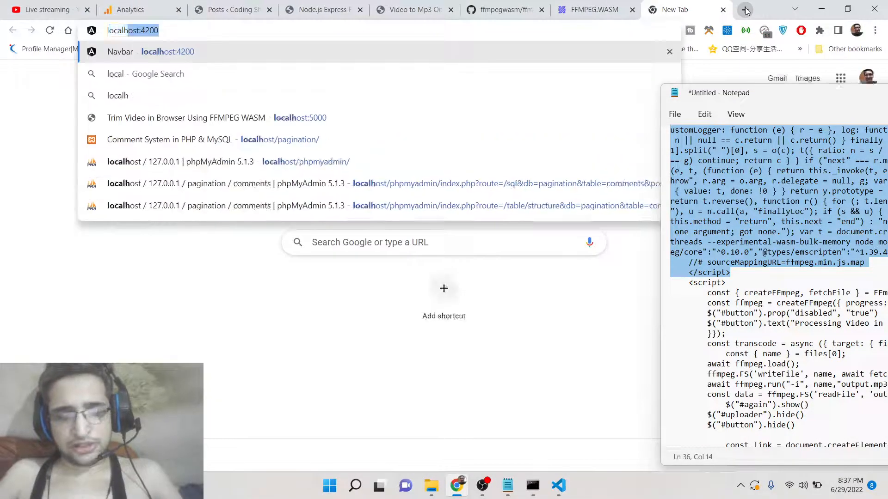
{"action": "left_click", "coordinate": [299, 117]}
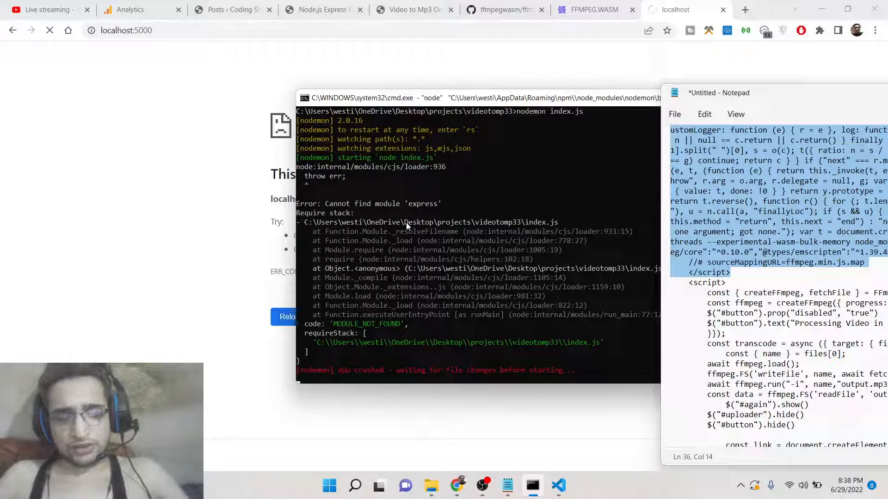
Install the missing package with npm i express
{"action": "type", "text": "npm i e"}
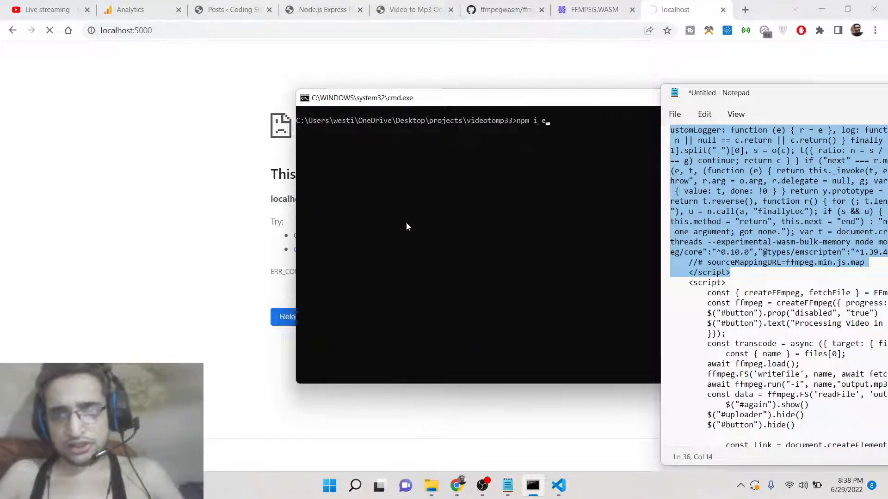
{"action": "type", "text": "xpress"}
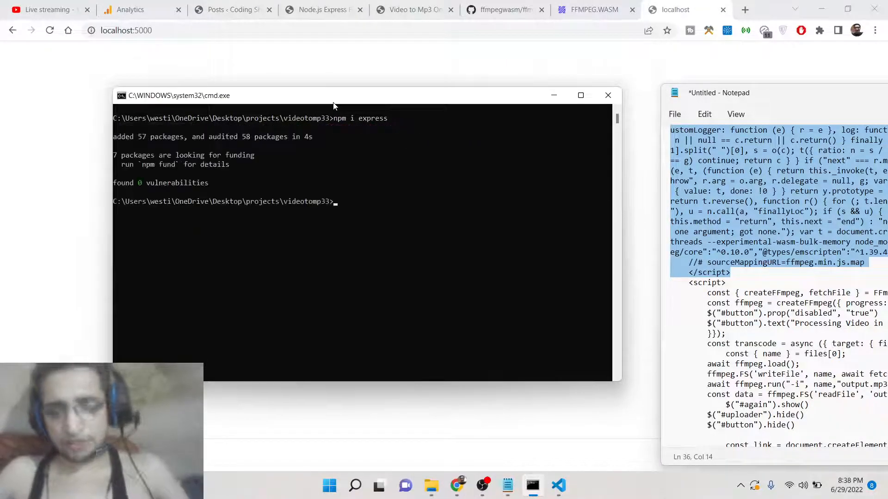
Restart nodemon index.js and load the Video to MP3 page at localhost:5000
{"action": "type", "text": "nodemon index.js"}
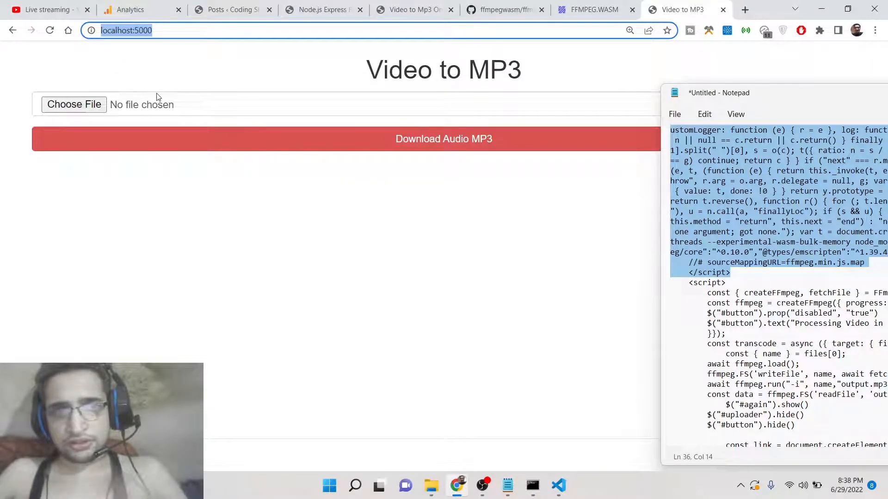
{"action": "left_click", "coordinate": [74, 105]}
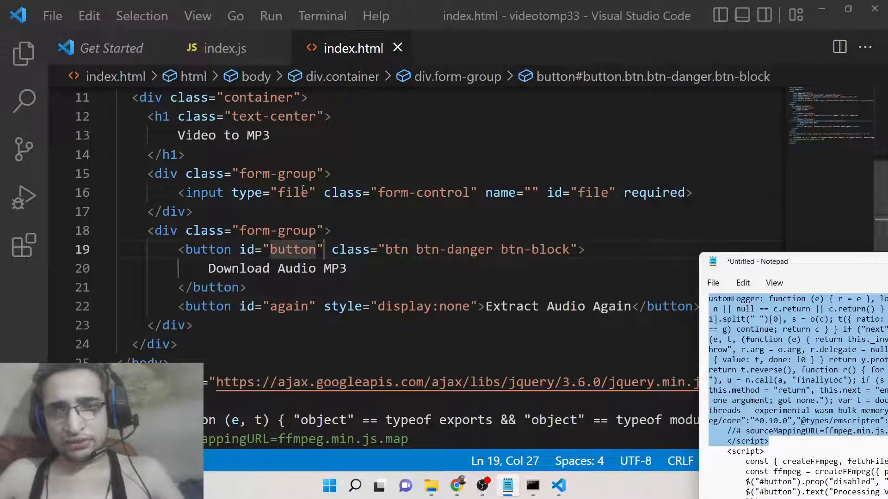
Add accept="video/*" to the file input in index.html
{"action": "type", "text": "accept=\"v"}
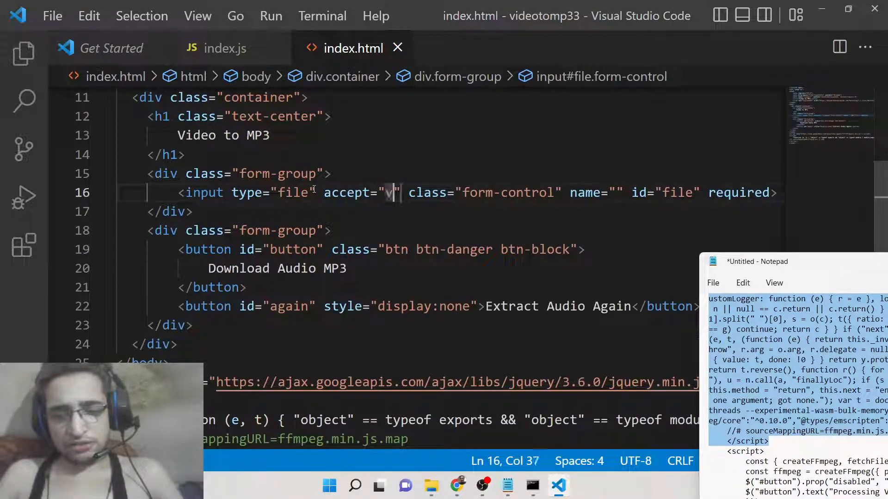
{"action": "type", "text": "ideo/*"}
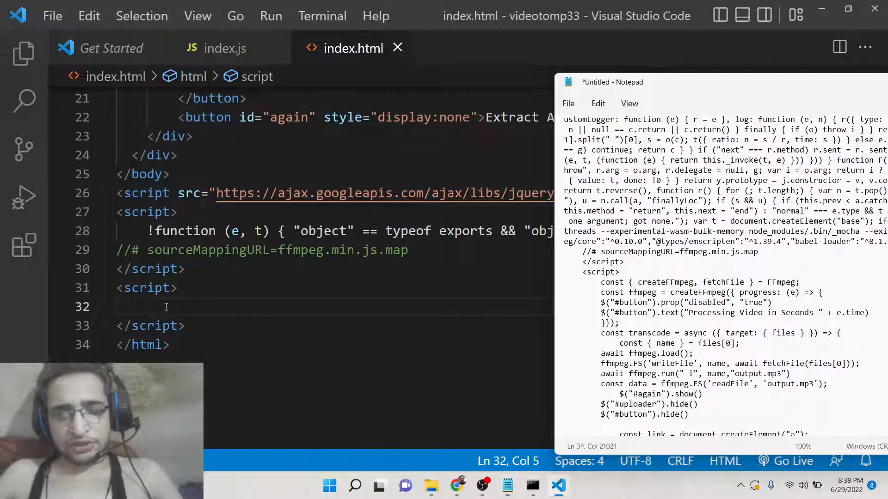
Destructure createFFmpeg and fetchFile from FFmpeg and call createFFmpeg with a progress callback
{"action": "type", "text": "const {"}
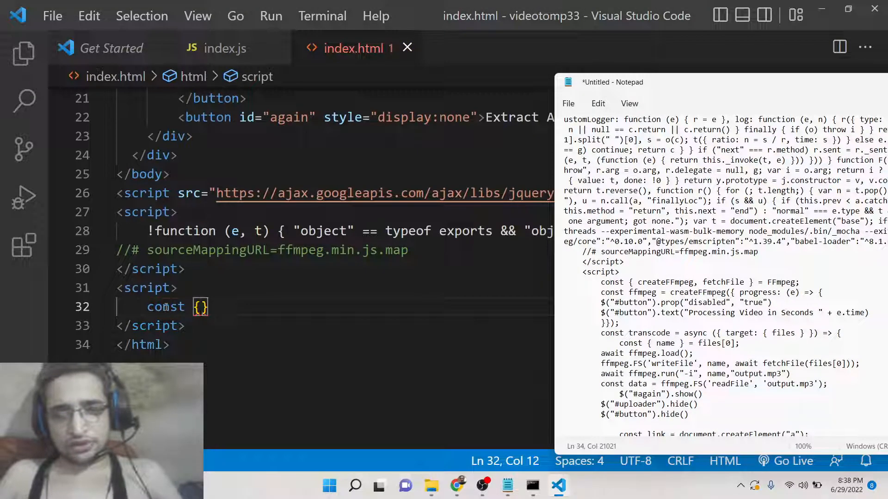
{"action": "type", "text": "createFFmpeg,fetchFile"}
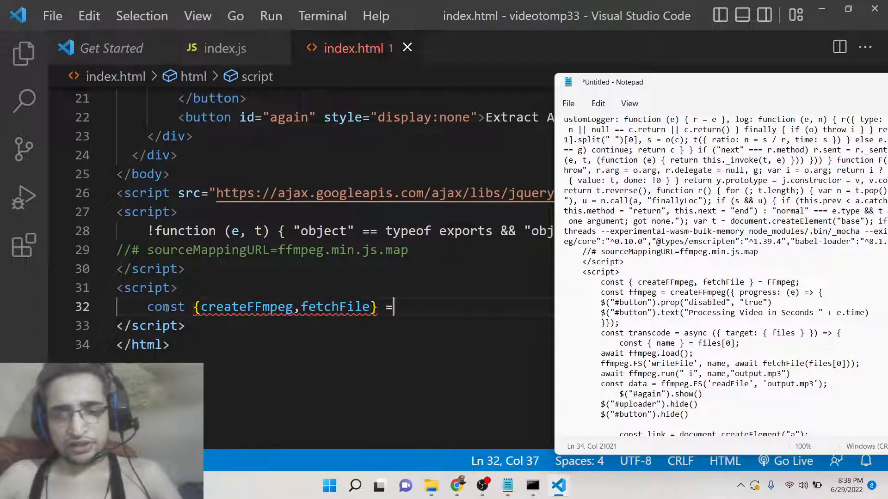
{"action": "type", "text": "FFmpeg"}
{"action": "type", "text": "const"}
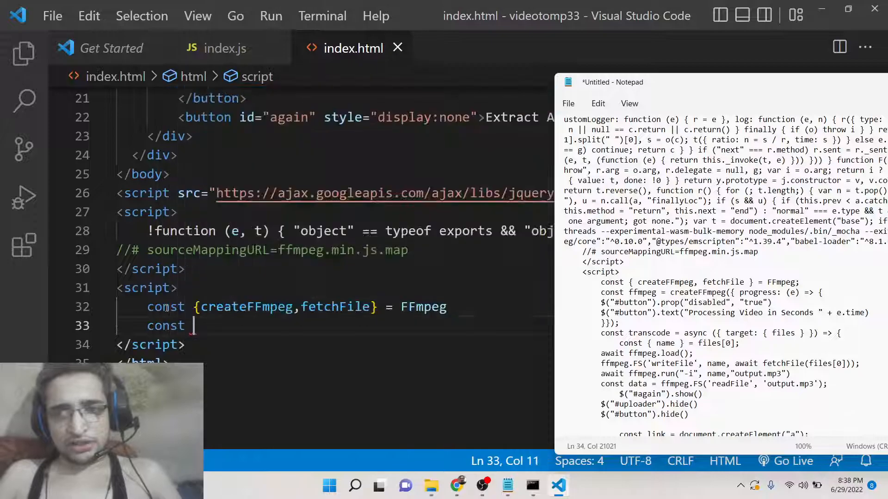
{"action": "type", "text": "ffmpeg = createFFmpeg"}
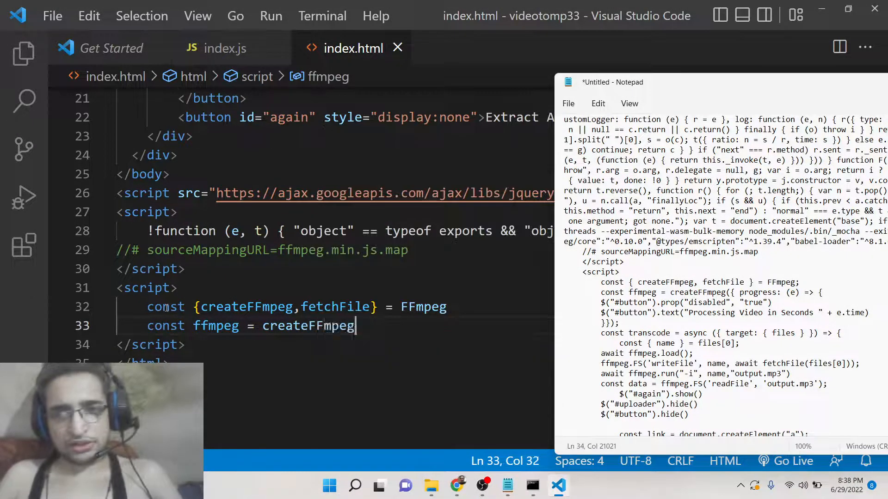
{"action": "type", "text": "({progress:(e"}
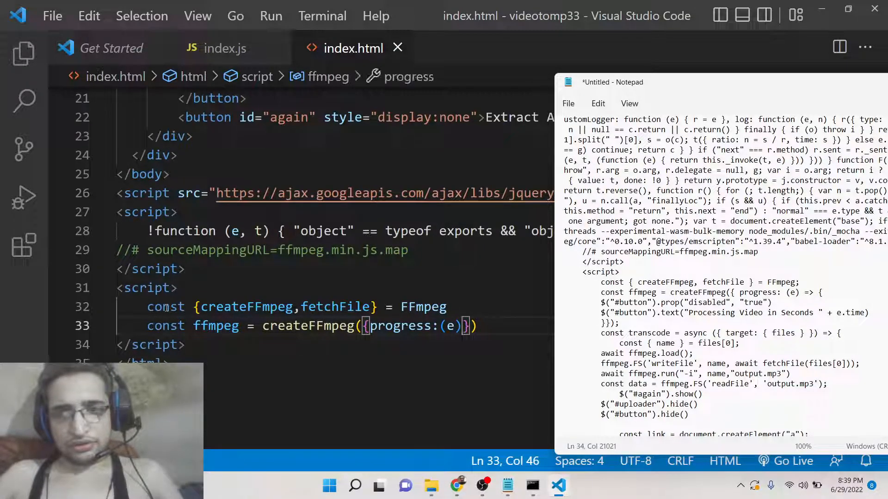
{"action": "type", "text": "=> {"}
{"action": "type", "text": "$(\"#button\")."}
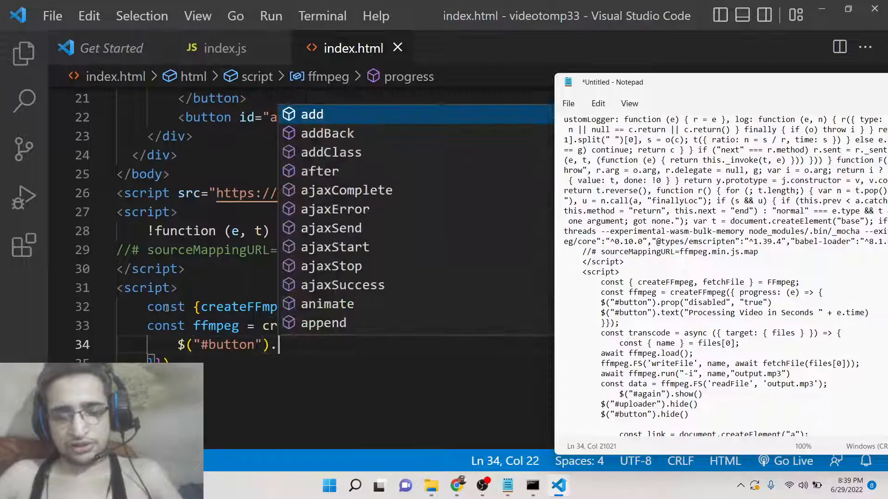
In the progress callback, disable #button and set its text to the processing seconds from e.time
{"action": "type", "text": "prop(\"disabled\",\"true"}
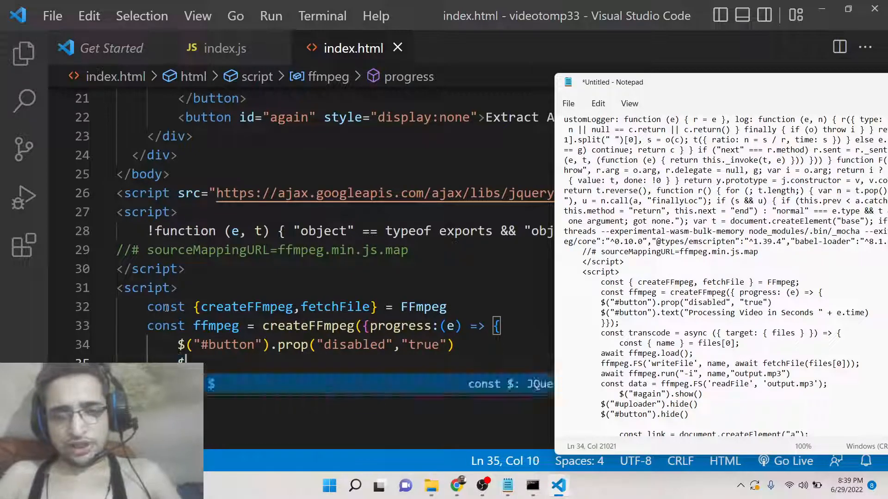
{"action": "type", "text": "$(\"#button\""}
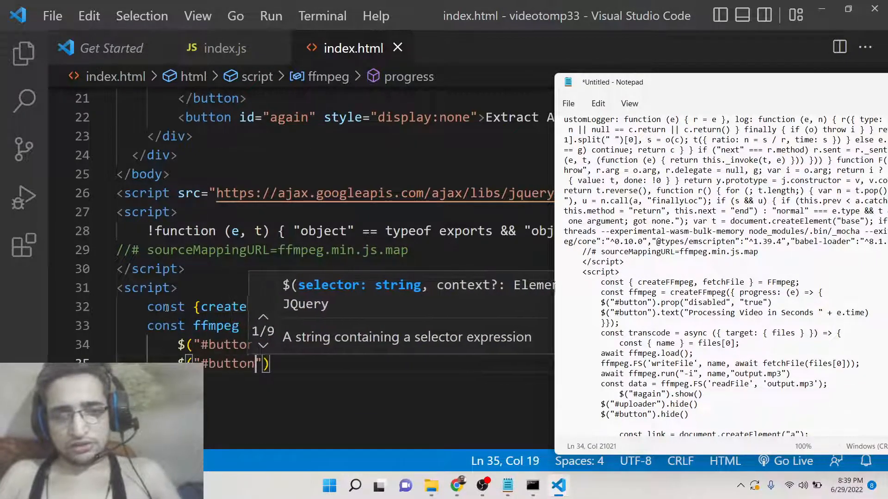
{"action": "type", "text": ".text"}
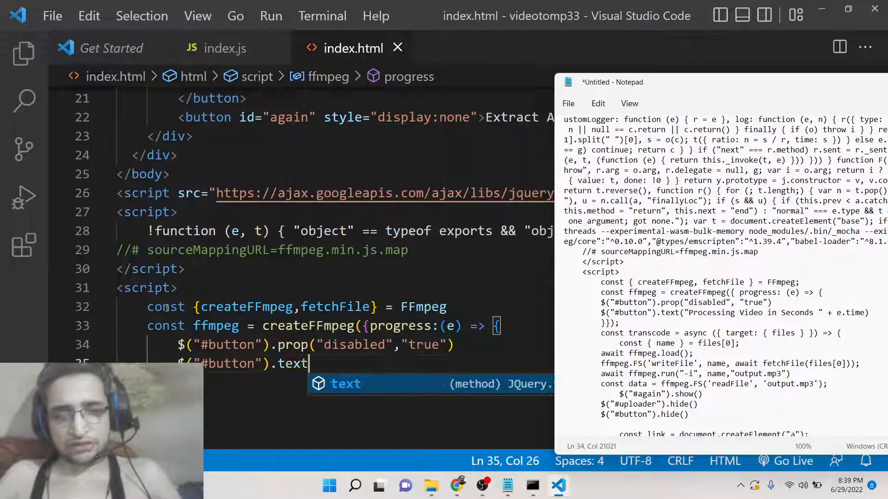
{"action": "type", "text": "(\"Porc\")"}
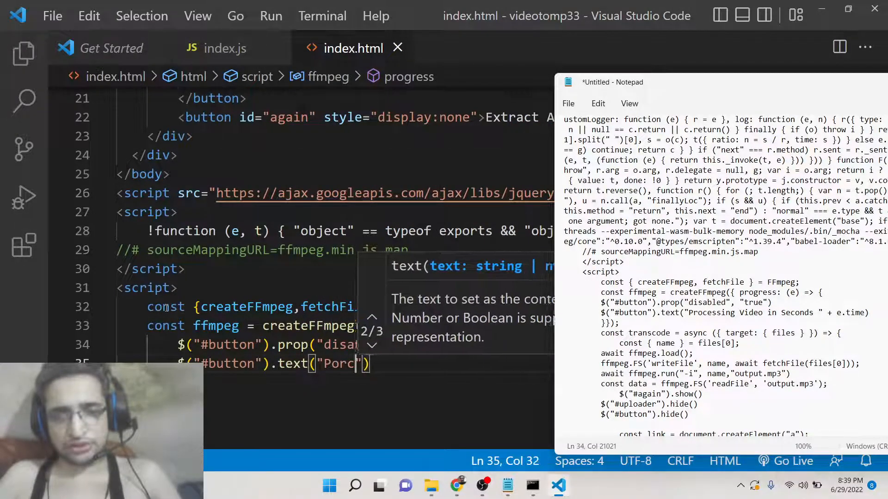
{"action": "type", "text": "Processing Video in"}
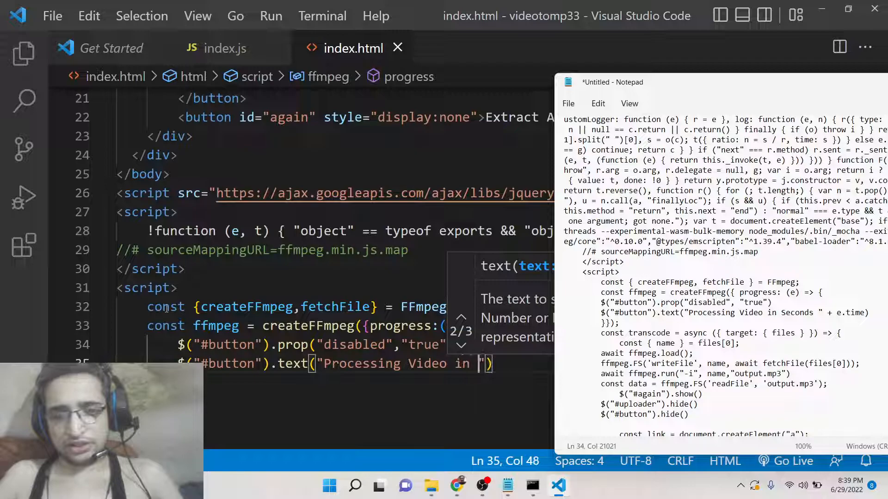
{"action": "type", "text": "Seconds"}
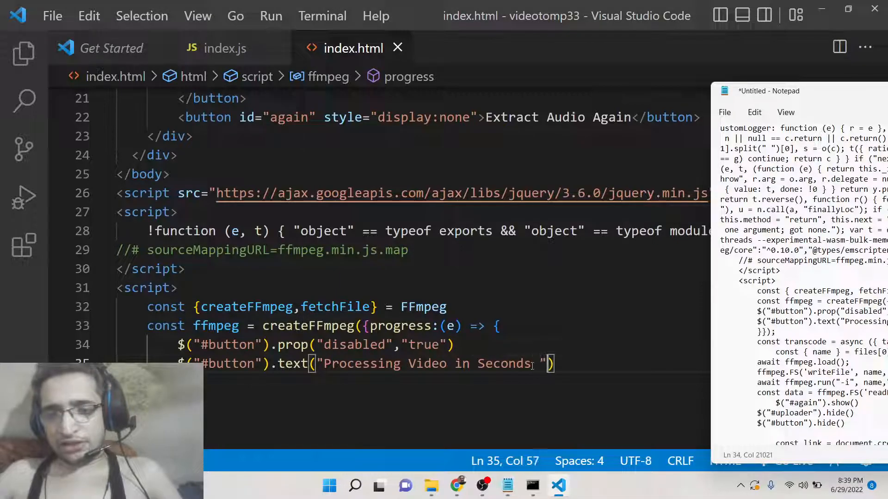
{"action": "type", "text": "+ e"}
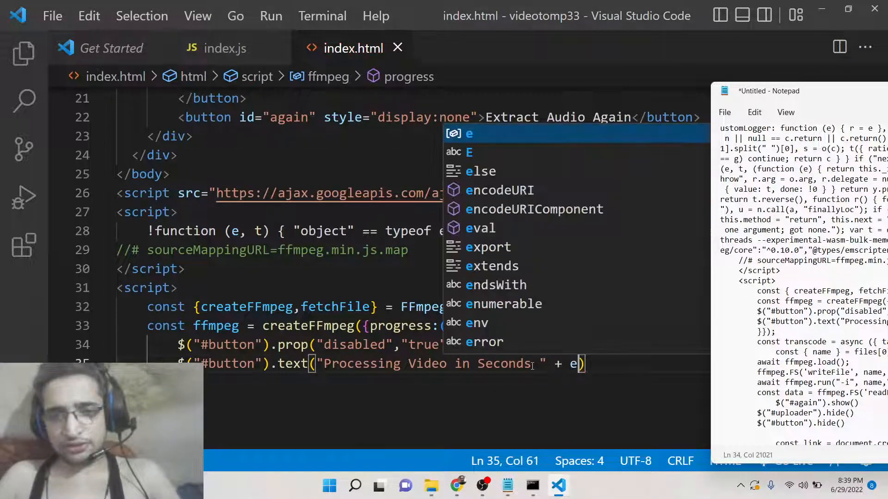
{"action": "type", "text": ".time"}
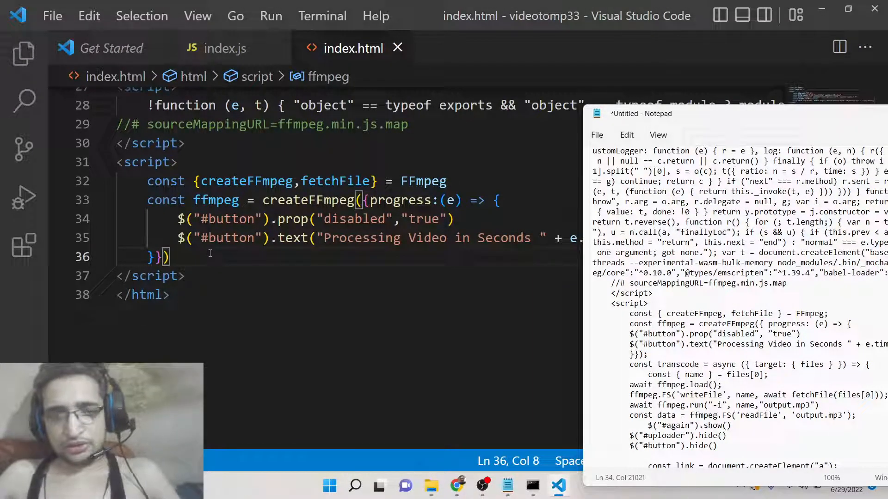
Declare elem as document.getElementById('file') and attach a 'change' listener calling transcode
{"action": "scroll", "scroll_direction": "down", "scroll_amount": 3}
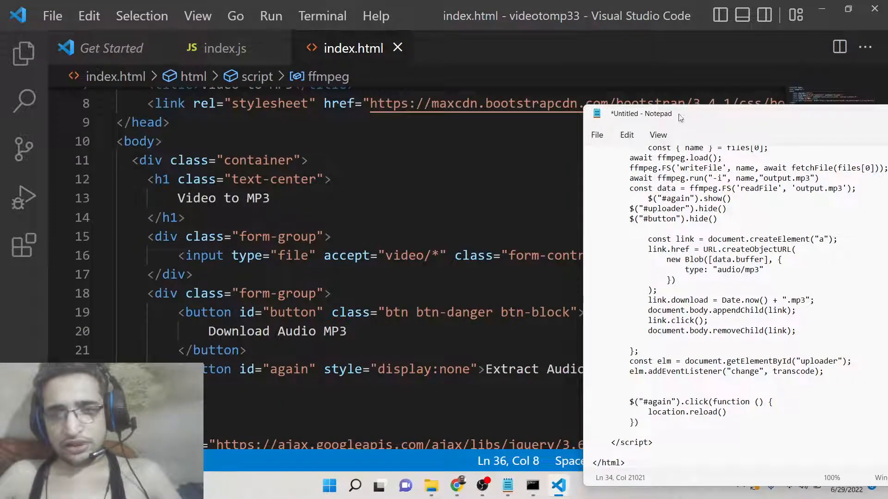
{"action": "left_click_drag", "start_coordinate": [640, 113], "coordinate": [767, 265]}
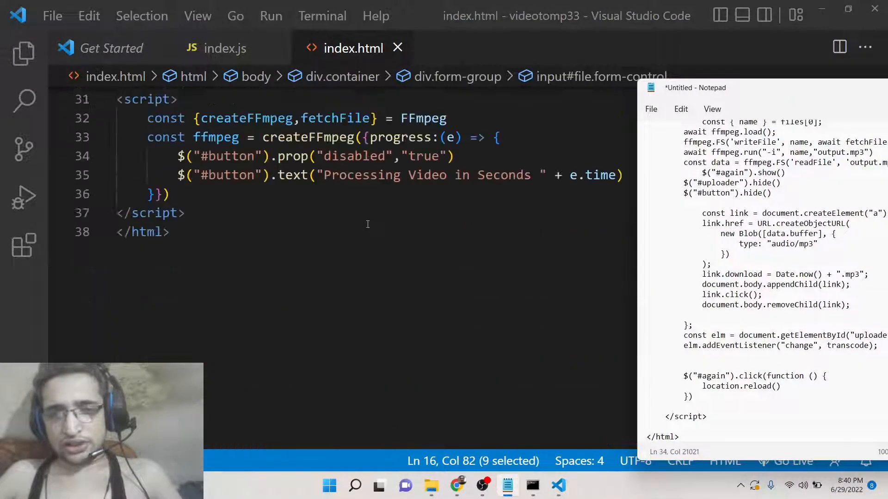
{"action": "type", "text": "c"}
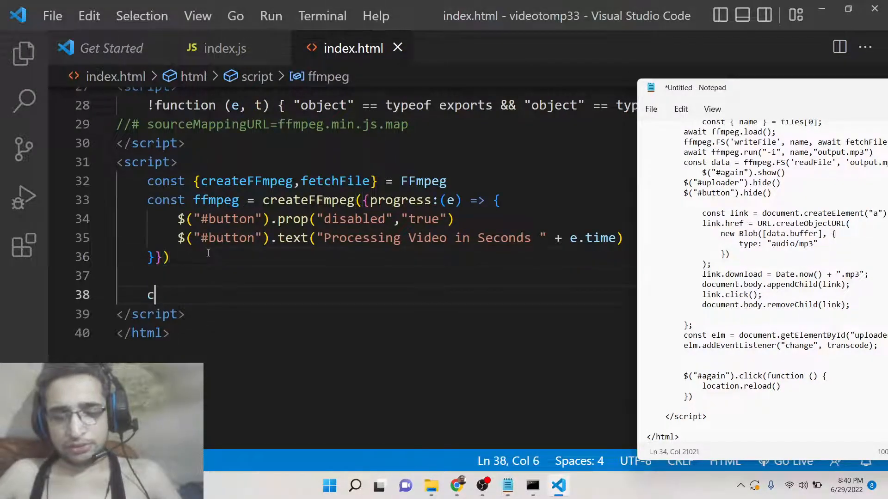
{"action": "type", "text": "onst elem ="}
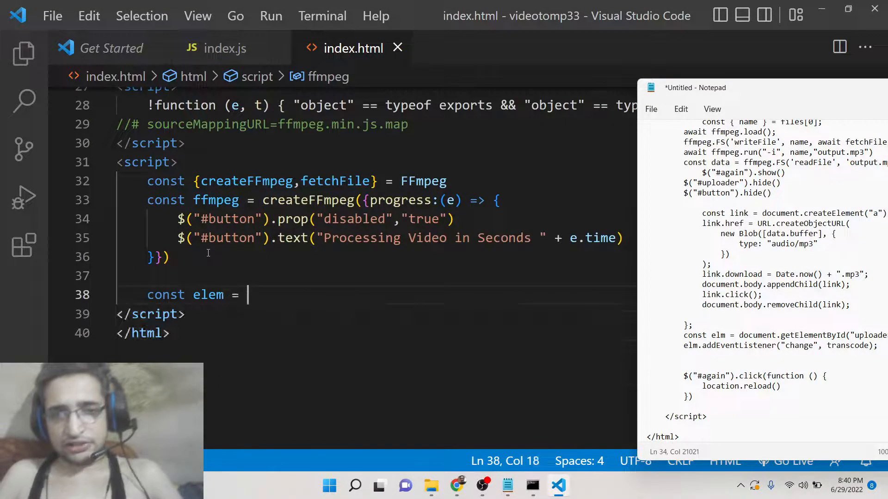
{"action": "type", "text": "document.getelementById('file"}
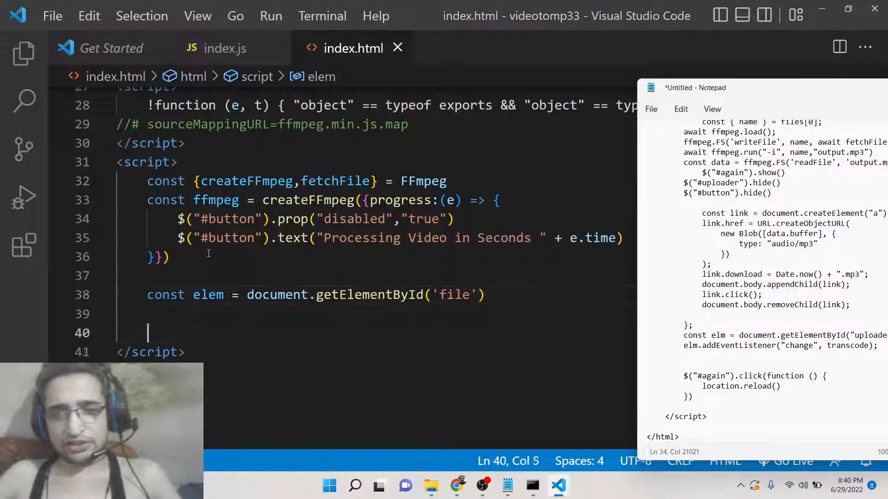
{"action": "type", "text": "elem."}
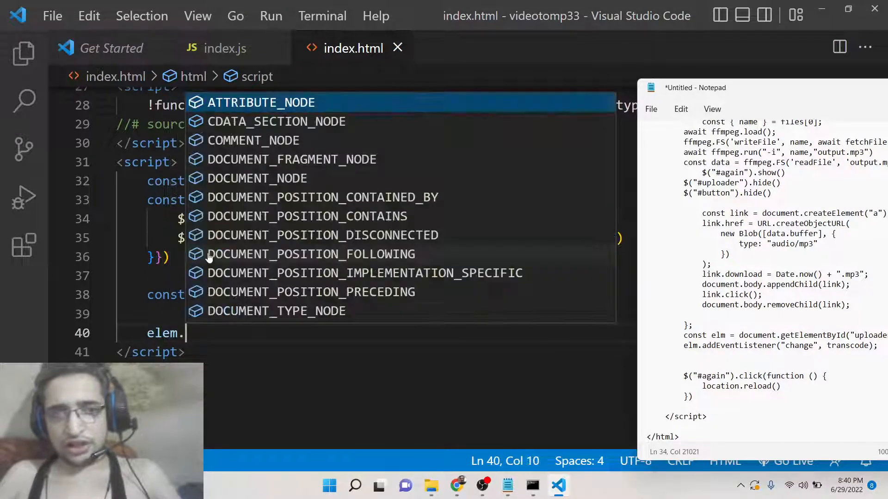
{"action": "type", "text": "addEventListener('change',transcode"}
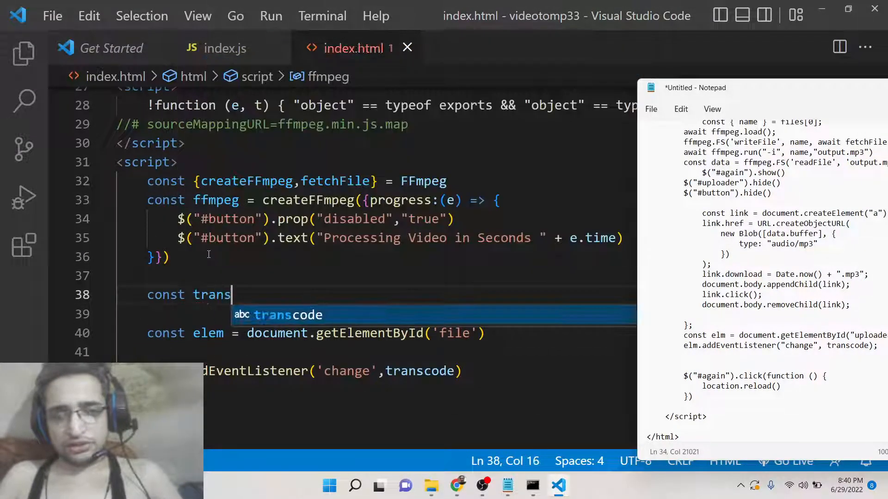
Write const transcode = async({target:{files}}) => to open the arrow function
{"action": "type", "text": "code ="}
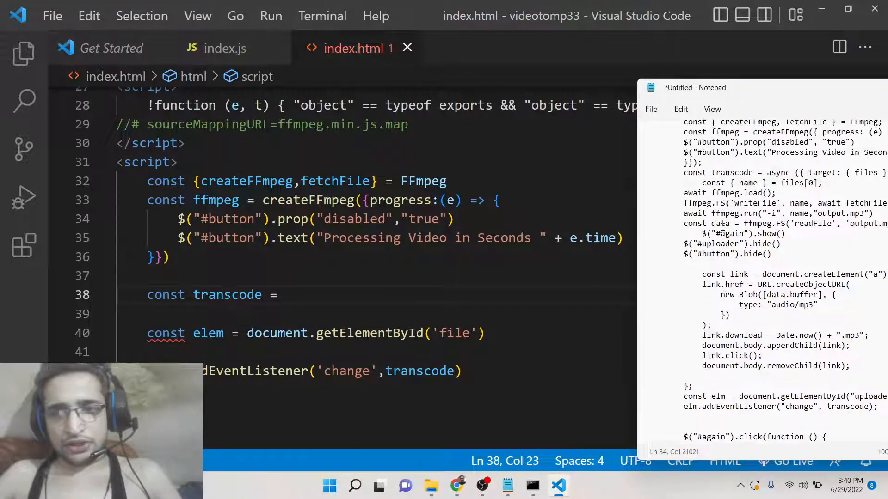
{"action": "type", "text": "async"}
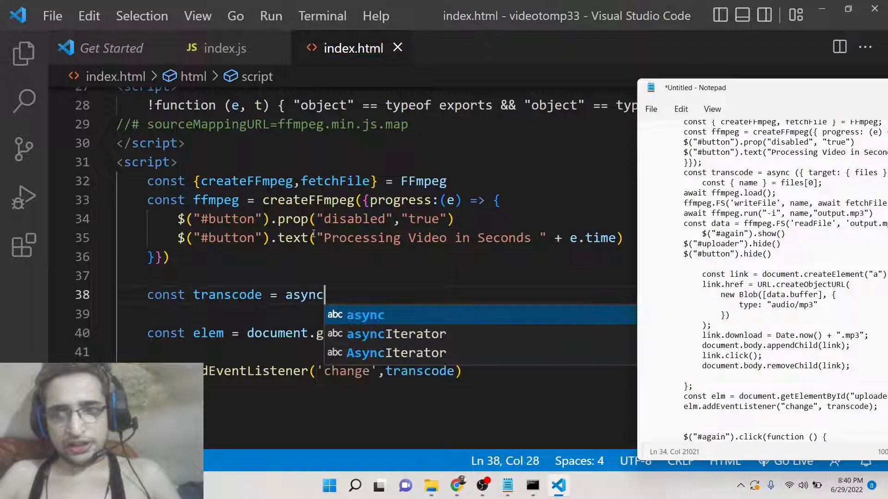
{"action": "type", "text": "(Pt"}
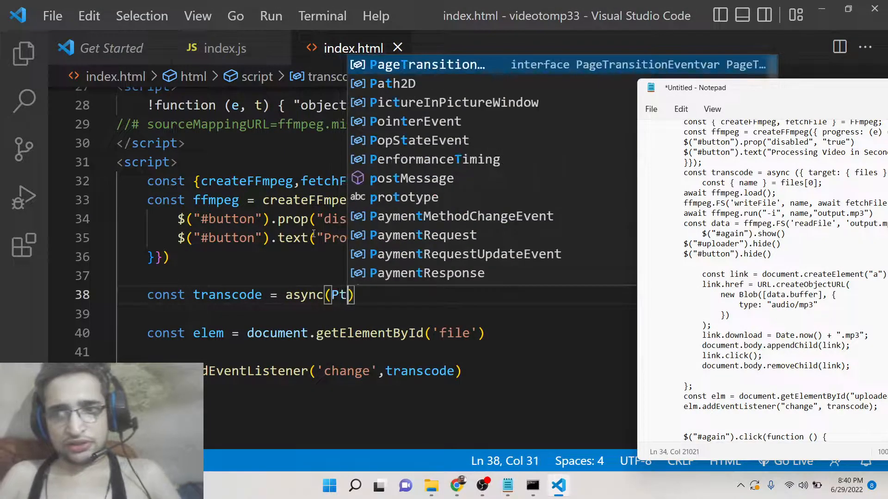
{"action": "type", "text": "target:"}
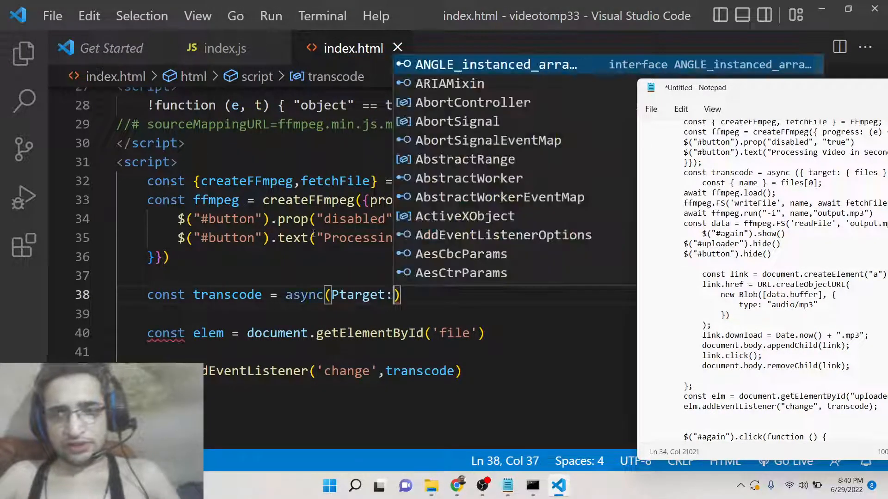
{"action": "type", "text": "{files} ="}
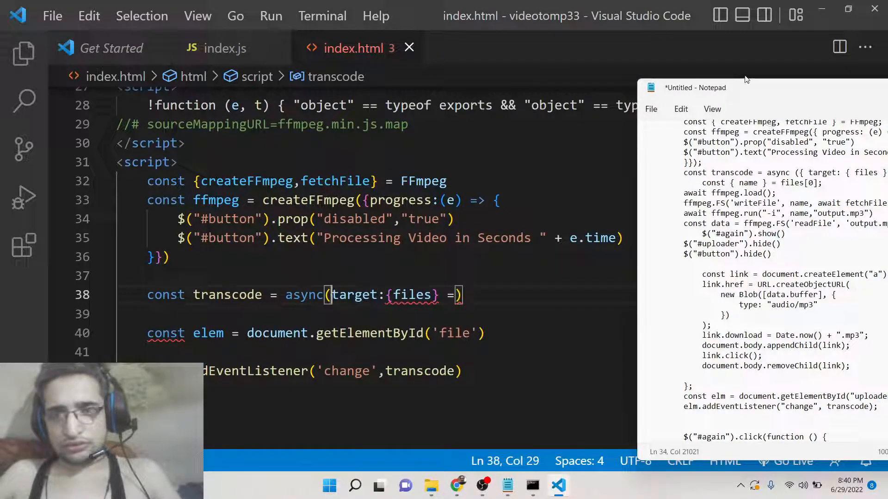
{"action": "left_click_drag", "start_coordinate": [747, 79], "coordinate": [686, 93]}
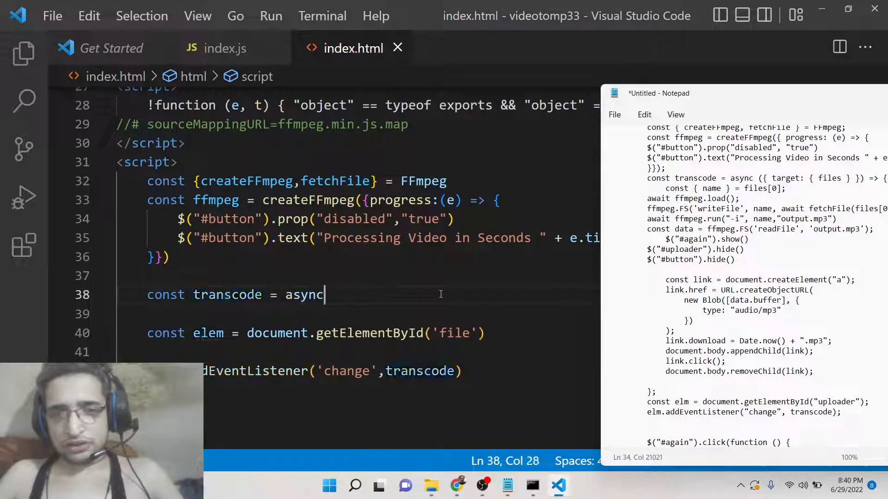
{"action": "type", "text": "({t"}
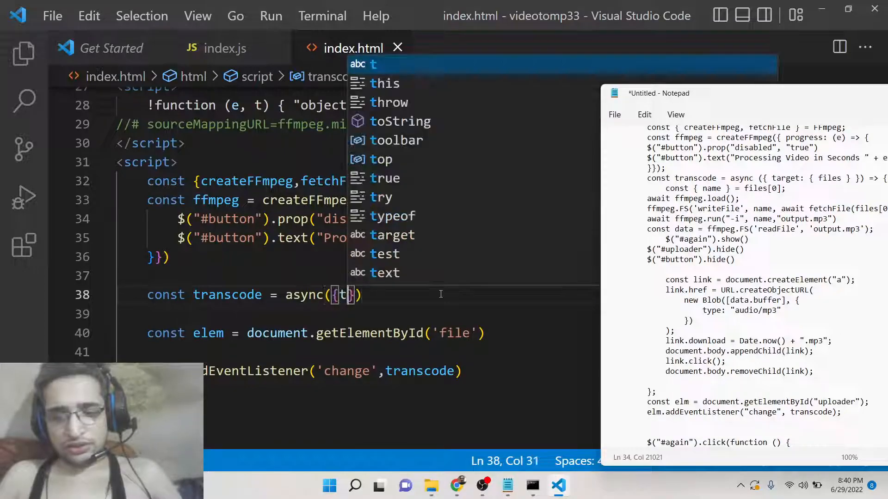
{"action": "type", "text": "arget:{files"}
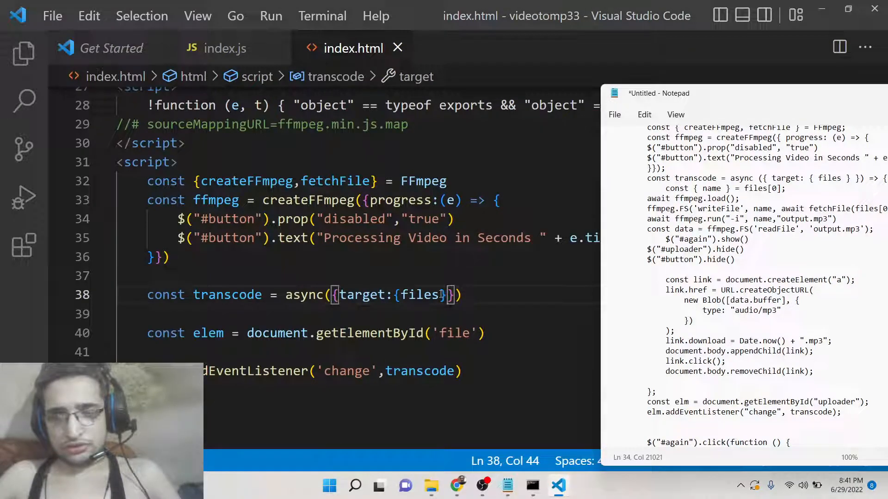
{"action": "type", "text": "=> {"}
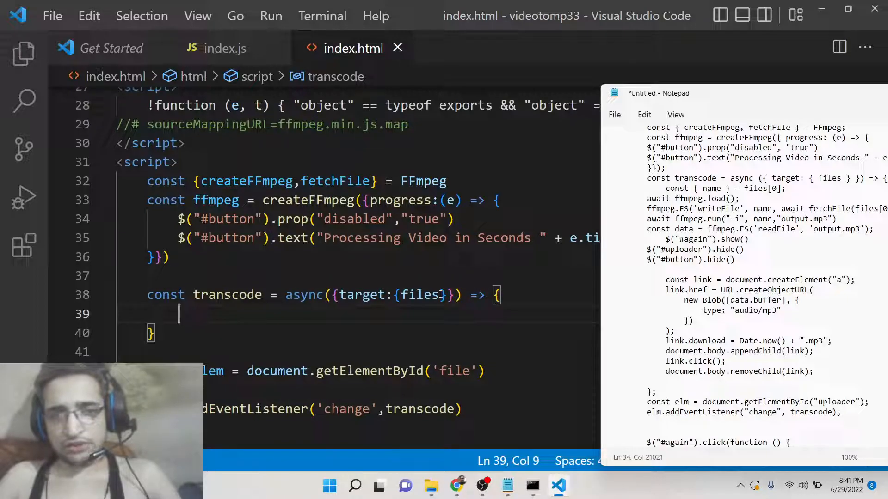
Take name from files[0], await ffmpeg.load() and writeFile the fetched file into ffmpeg.FS
{"action": "type", "text": "const {n"}
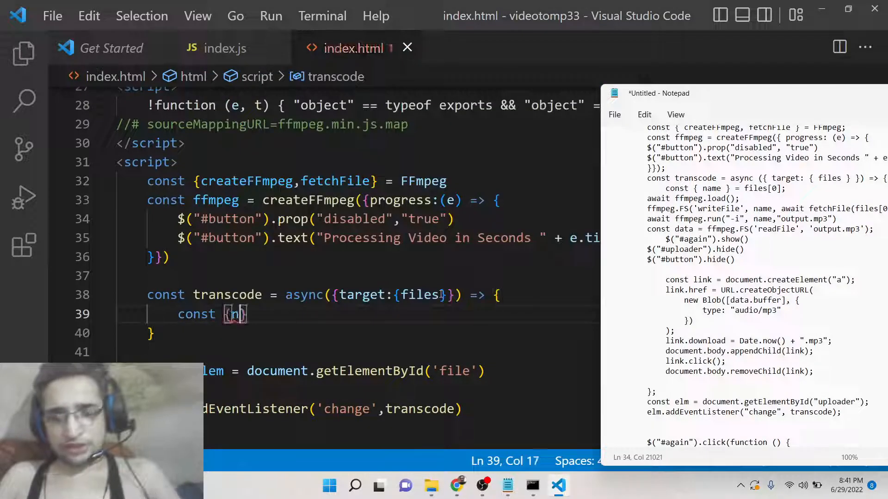
{"action": "type", "text": "ame} ="}
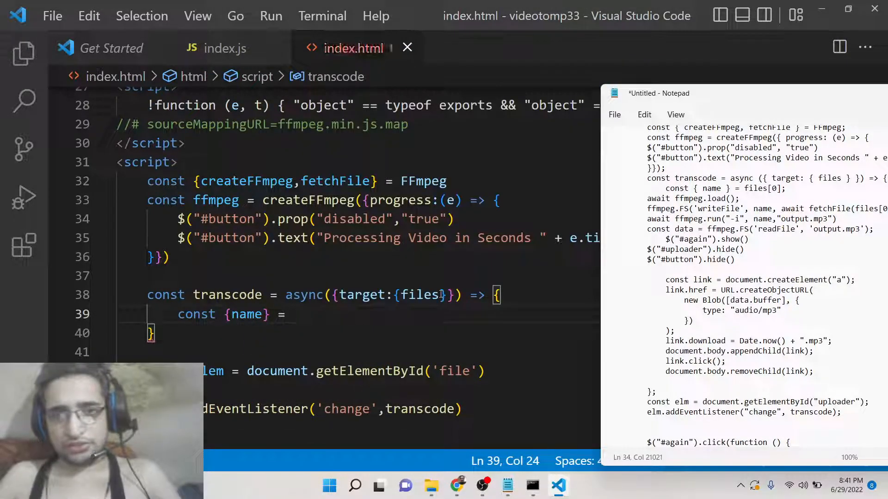
{"action": "type", "text": "files[0]"}
{"action": "type", "text": "await "}
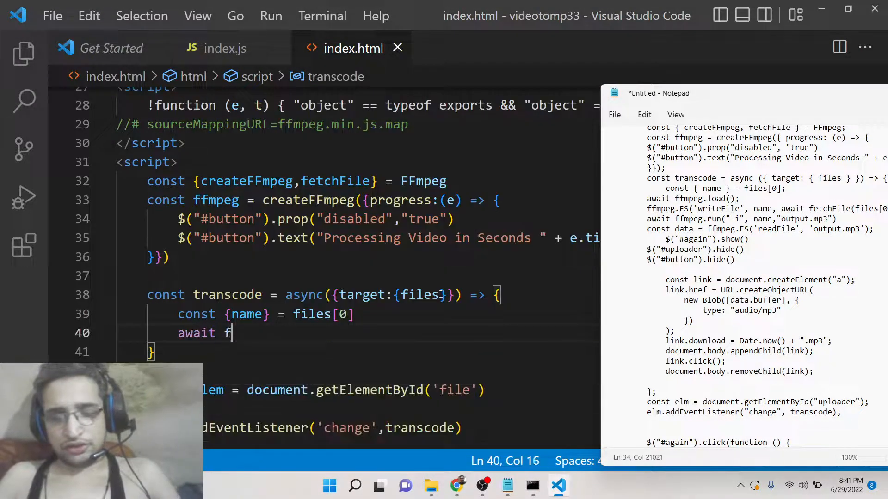
{"action": "type", "text": "fmpeg.load()"}
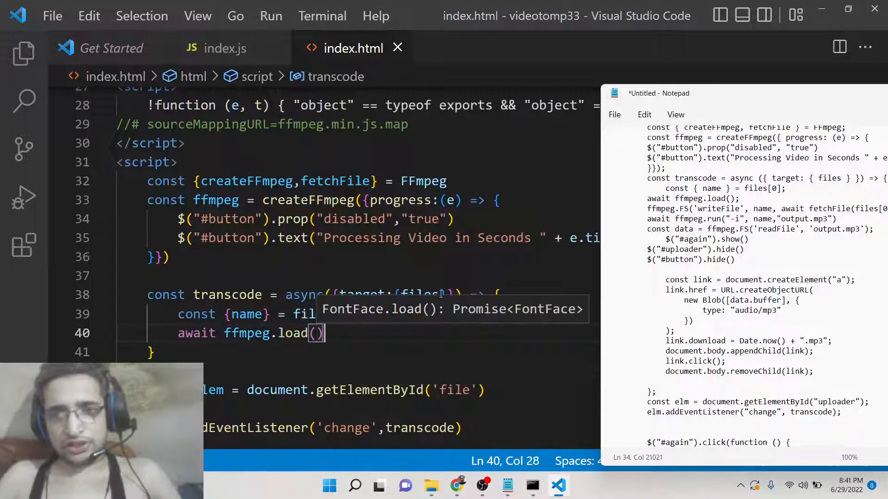
{"action": "type", "text": "ffmpeg.FS(\""}
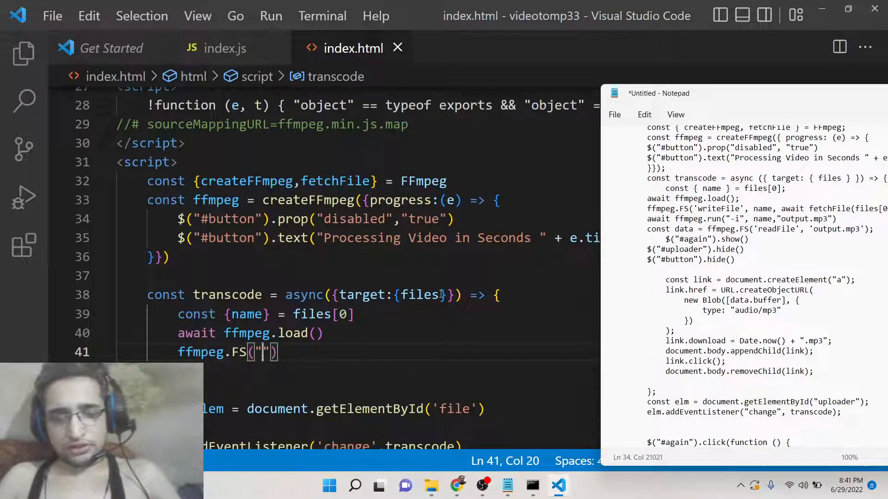
{"action": "type", "text": "writeFile"}
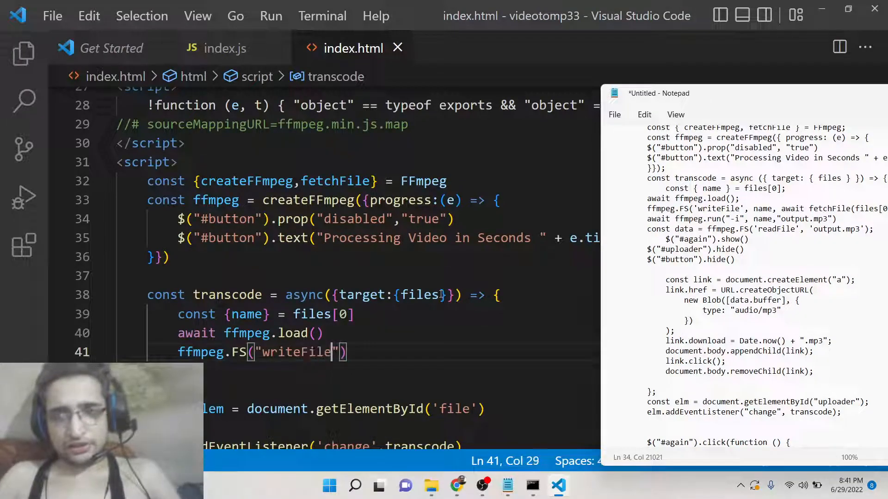
{"action": "type", "text": ",name,a"}
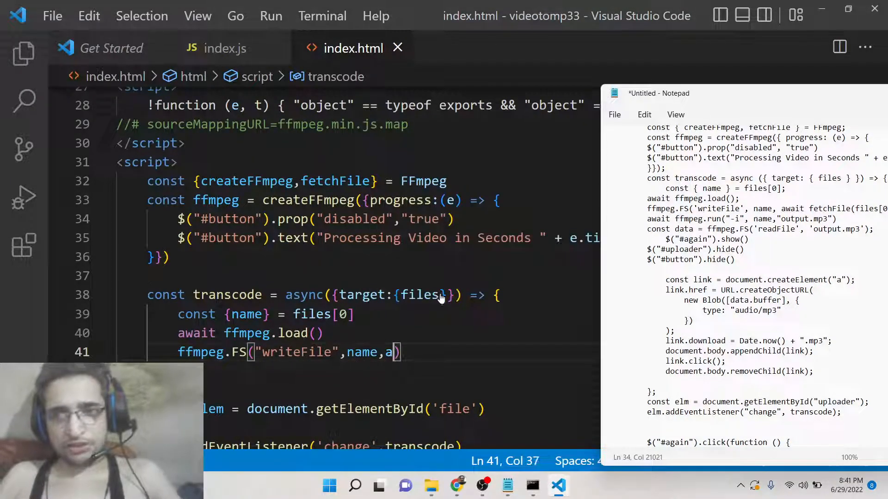
{"action": "type", "text": "wait fetchFile("}
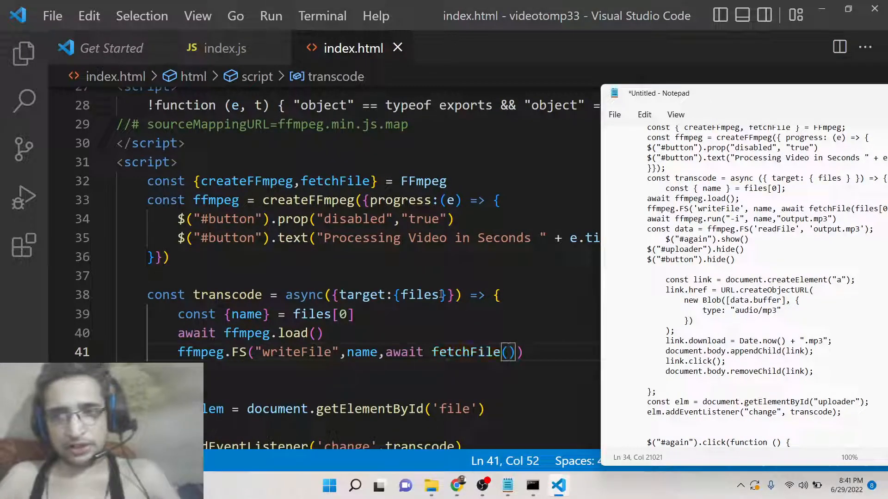
{"action": "type", "text": "files[0]"}
{"action": "type", "text": "await ffmpeg.run("}
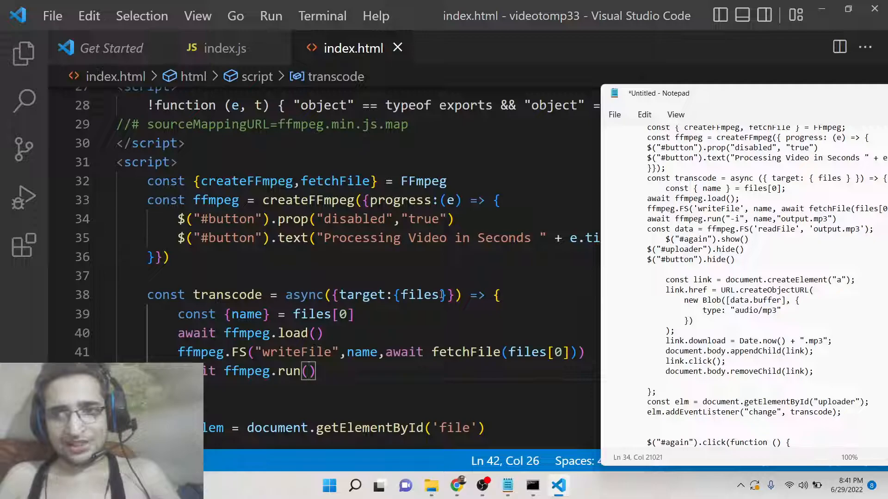
Run ffmpeg with "-i", name, "output.mp3" and start reading the result into const data
{"action": "type", "text": "\"-i\""}
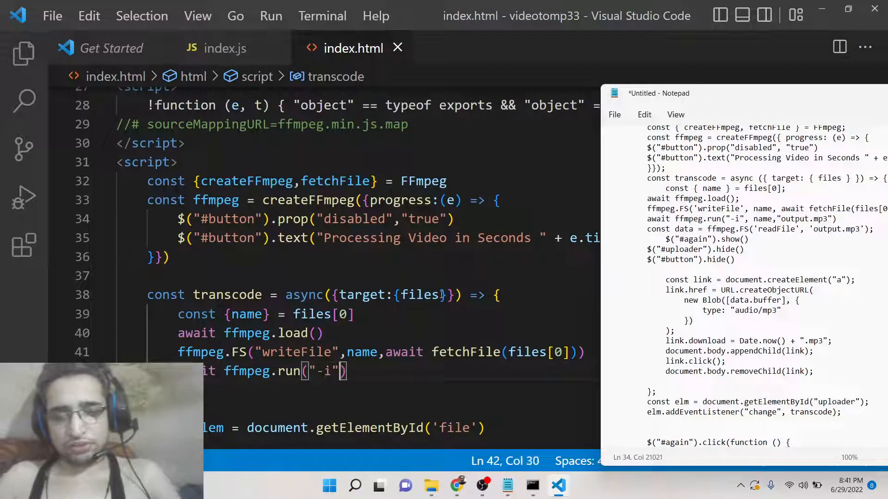
{"action": "type", "text": "name,"}
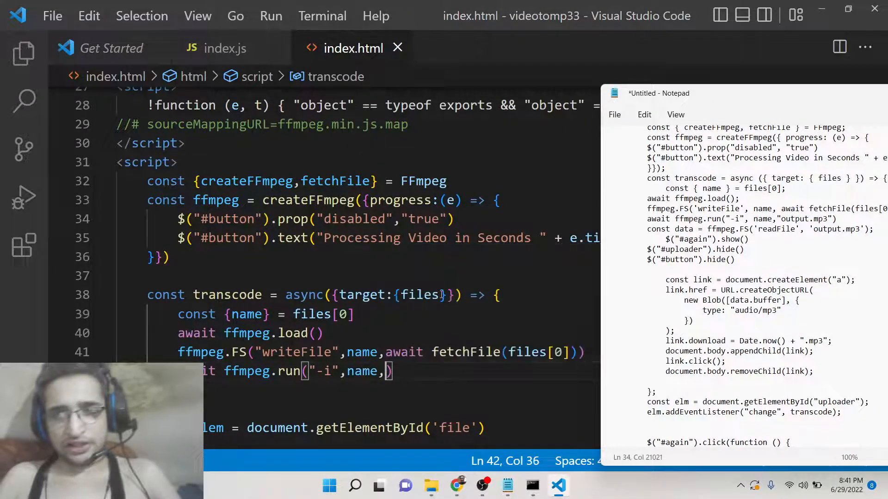
{"action": "type", "text": "\"output.mp3\""}
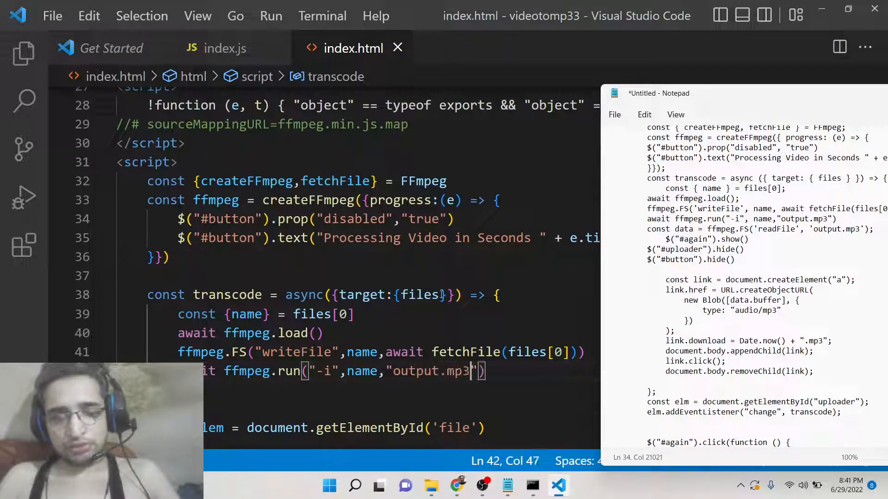
{"action": "scroll", "scroll_direction": "down", "scroll_amount": 3}
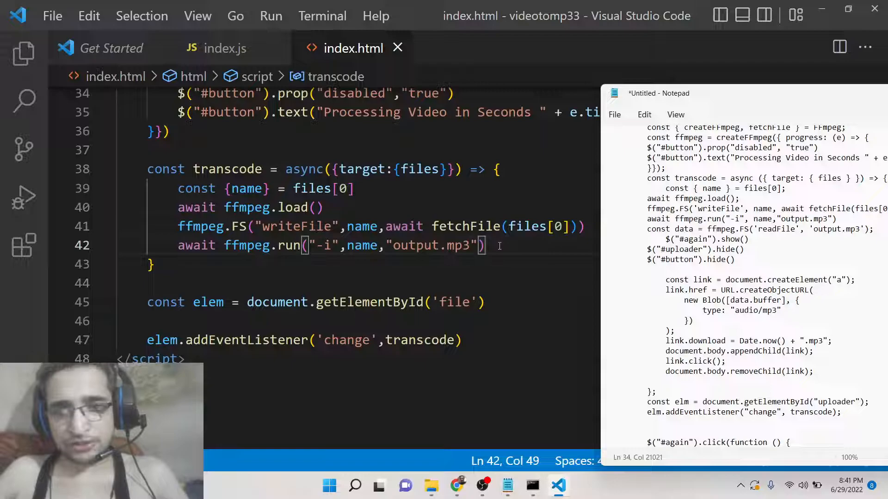
{"action": "type", "text": "const data = ffmpeg"}
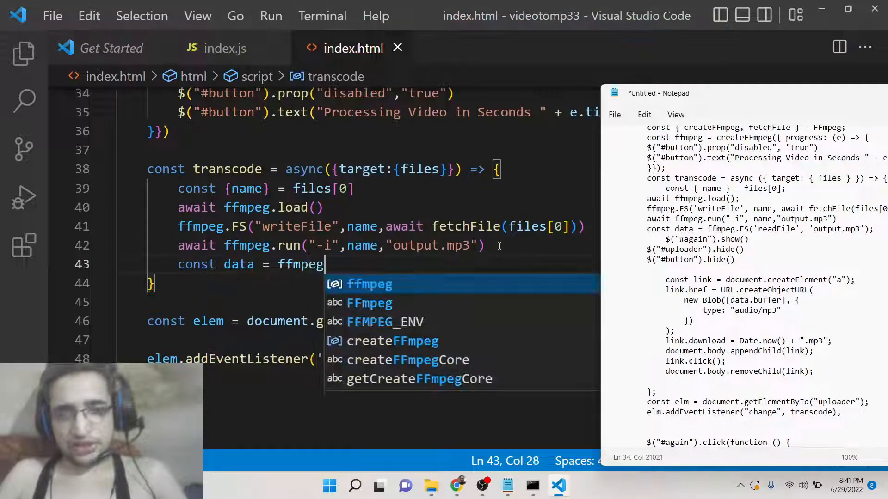
{"action": "type", "text": ".FS"}
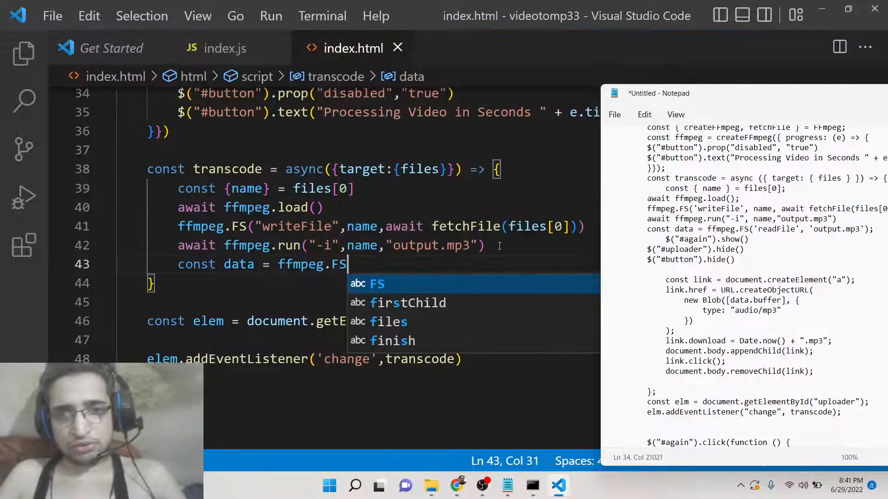
{"action": "type", "text": "('read'"}
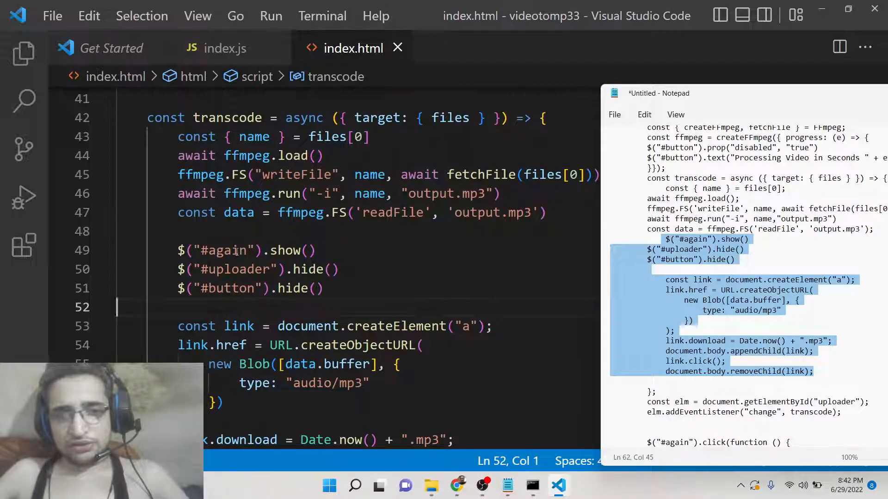
Change $("#uploader").hide() to $("#file").hide() and move to the script's end
{"action": "double_click", "coordinate": [235, 269]}
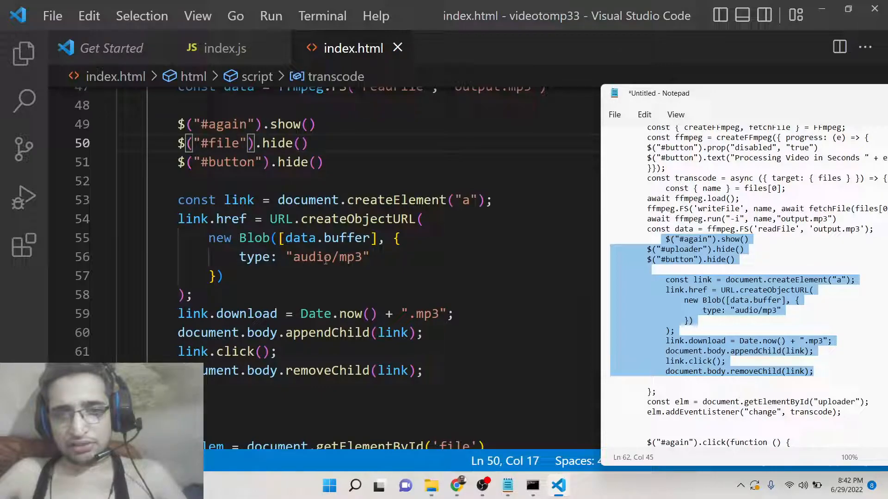
{"action": "scroll", "scroll_direction": "down", "scroll_amount": 3}
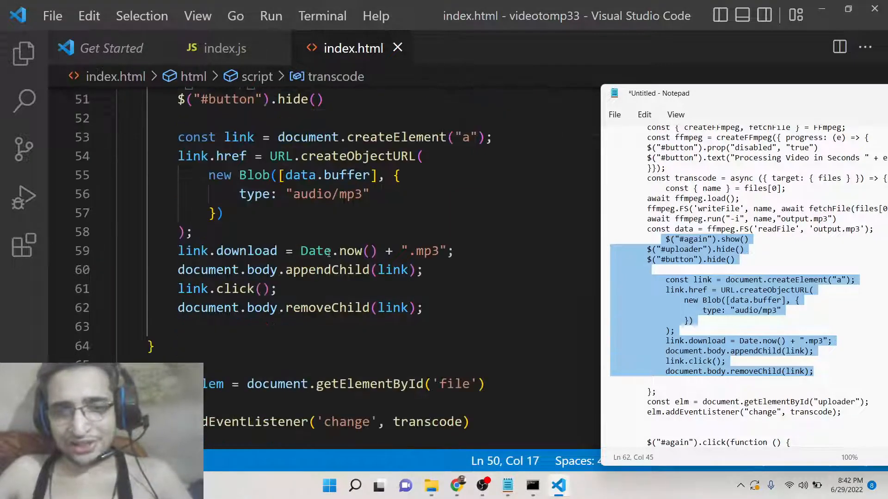
{"action": "double_click", "coordinate": [315, 251]}
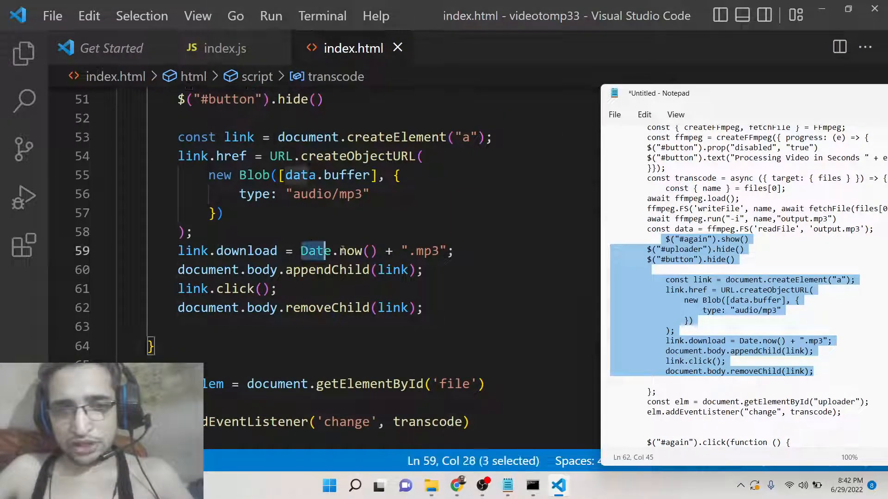
{"action": "left_click_drag", "start_coordinate": [337, 250], "coordinate": [264, 250]}
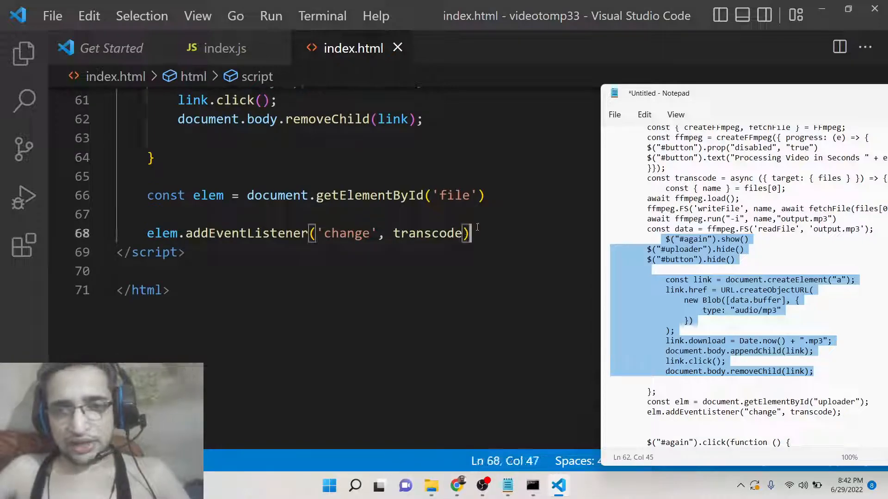
Add a $("#again").click handler that calls location.reload()
{"action": "type", "text": "$("}
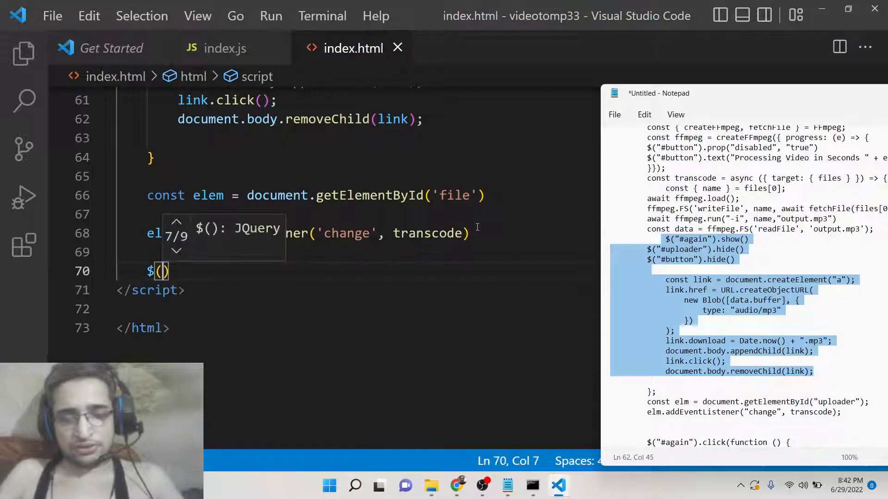
{"action": "type", "text": "\"#again\""}
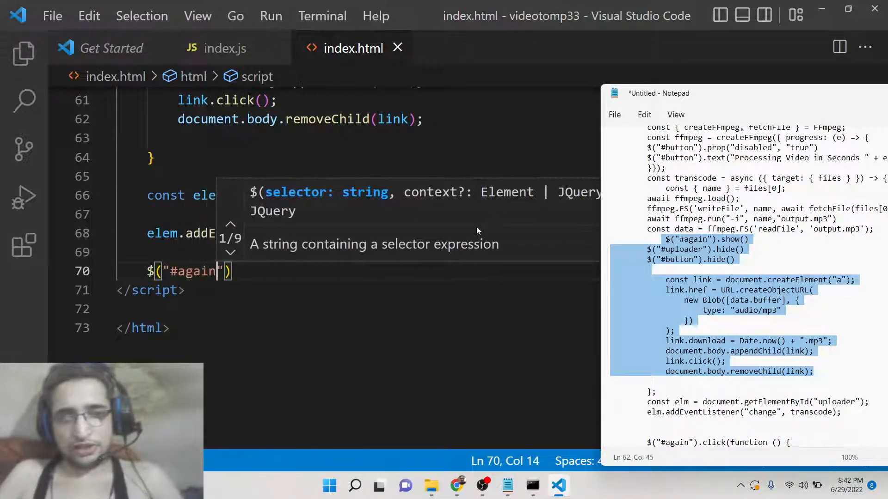
{"action": "type", "text": ".click(function("}
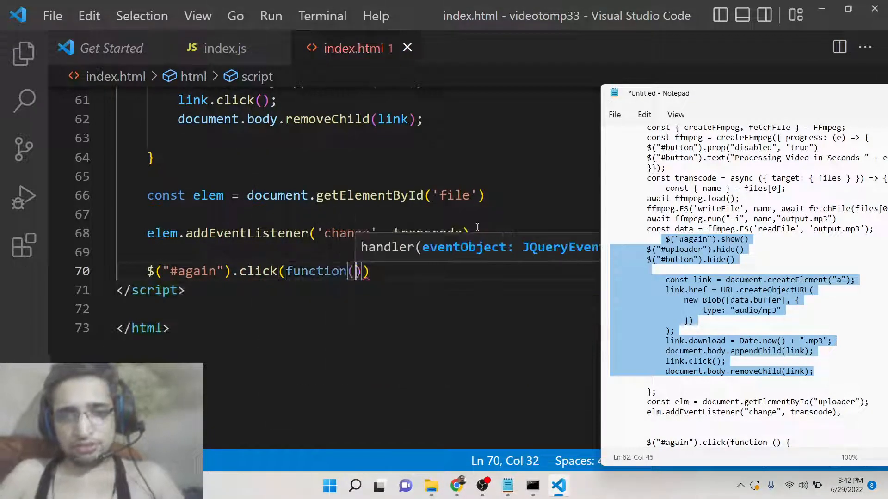
{"action": "type", "text": "locatio"}
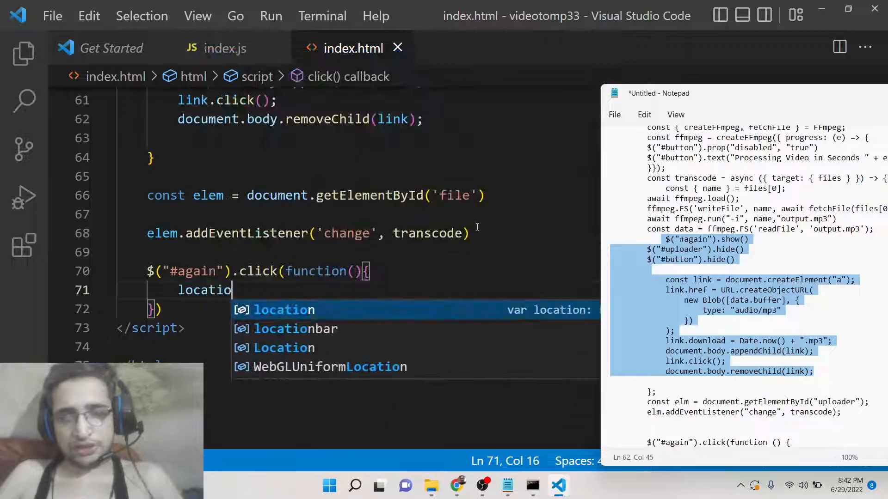
{"action": "type", "text": ".re"}
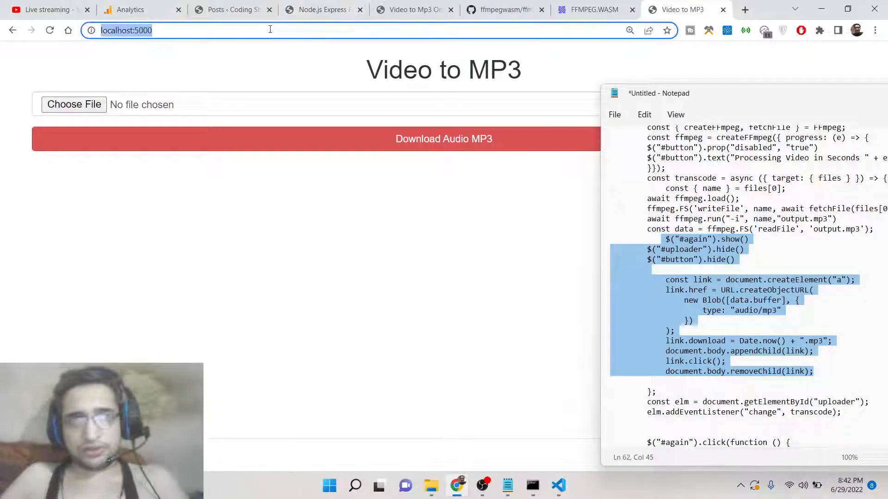
Choose video.mp4 on the page and view the SharedArrayBuffer is not defined console error
{"action": "left_click", "coordinate": [74, 105]}
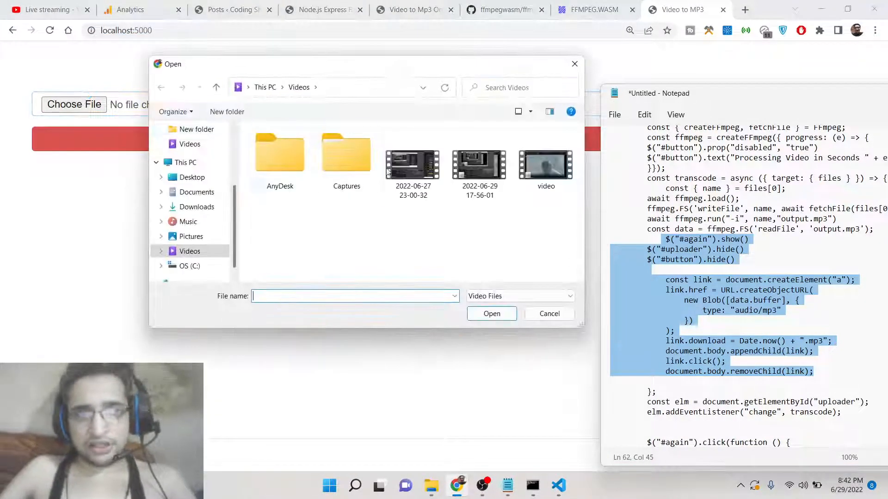
{"action": "left_click", "coordinate": [491, 313]}
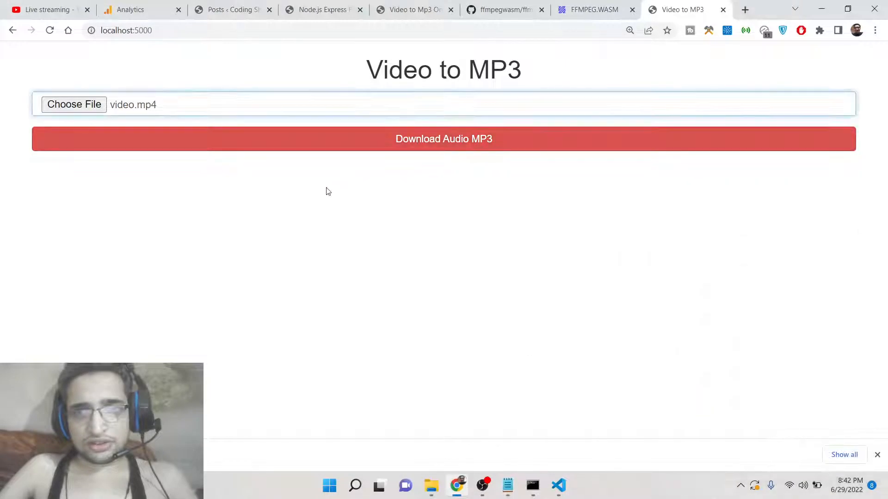
{"action": "key", "text": "F12"}
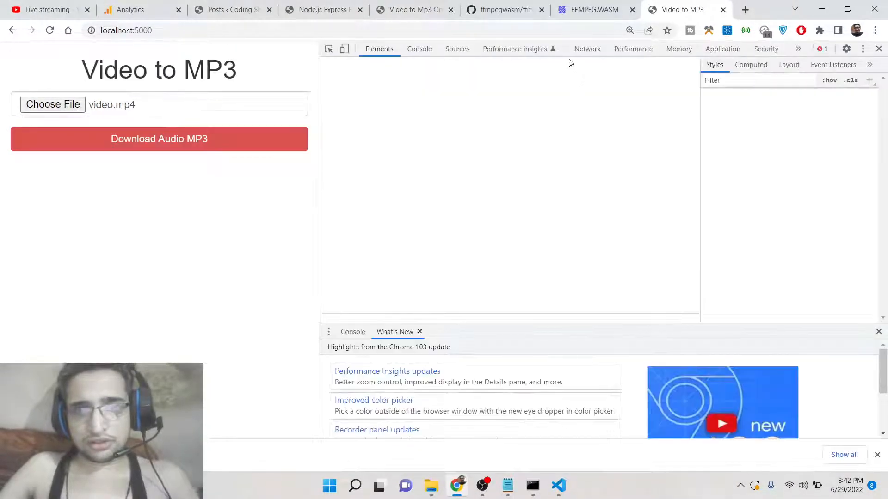
{"action": "left_click", "coordinate": [419, 49]}
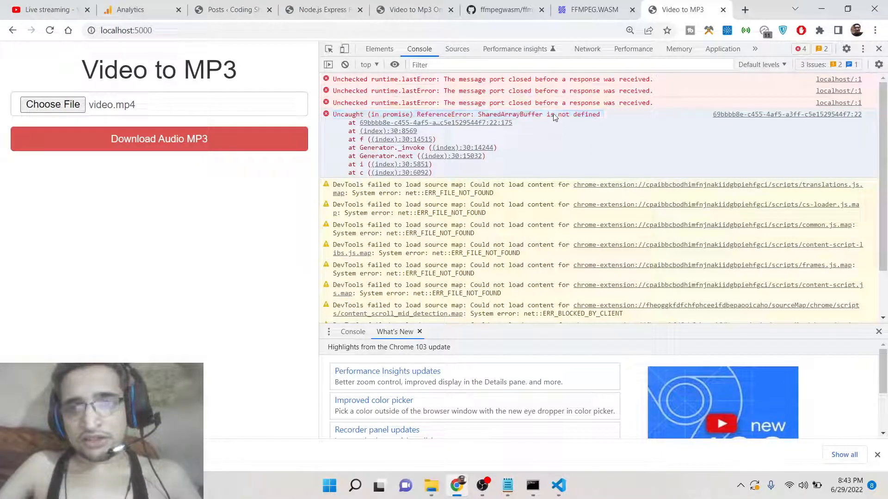
Select the page address and switch to the Analytics tab
{"action": "left_click", "coordinate": [138, 29]}
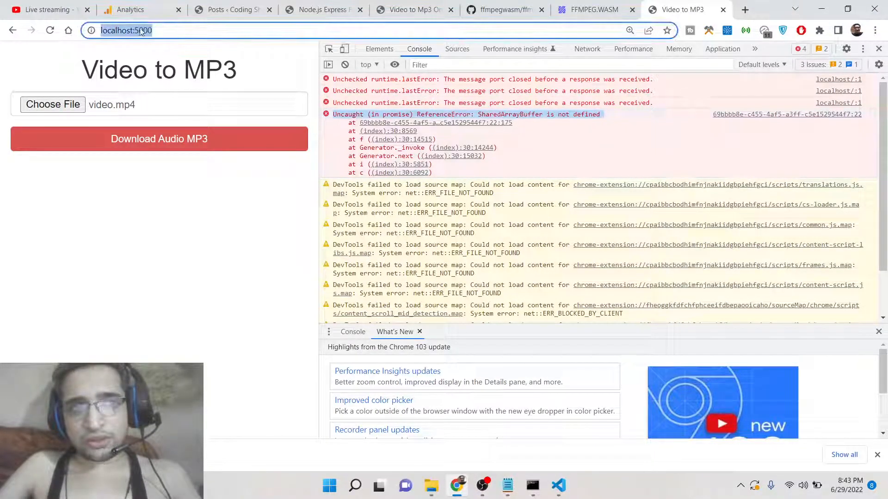
{"action": "left_click", "coordinate": [131, 10]}
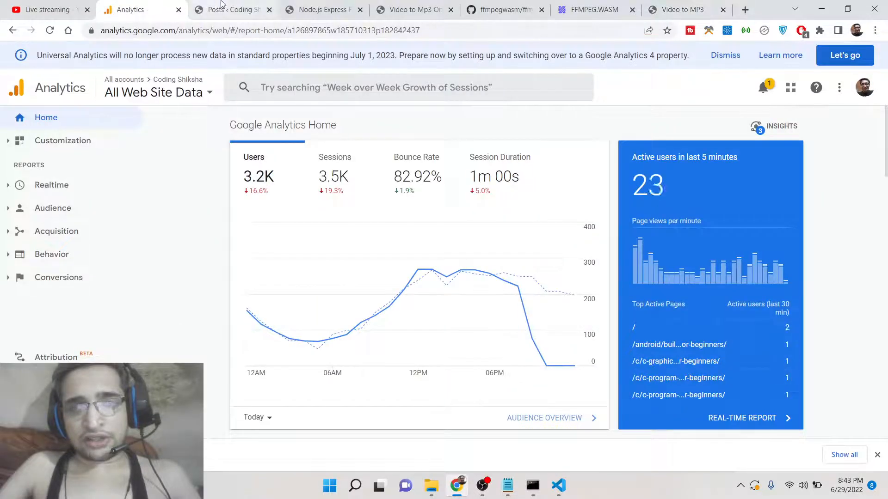
Select and copy the app.use block setting the cross-origin headers from the Coding Shiksha post
{"action": "left_click", "coordinate": [323, 9]}
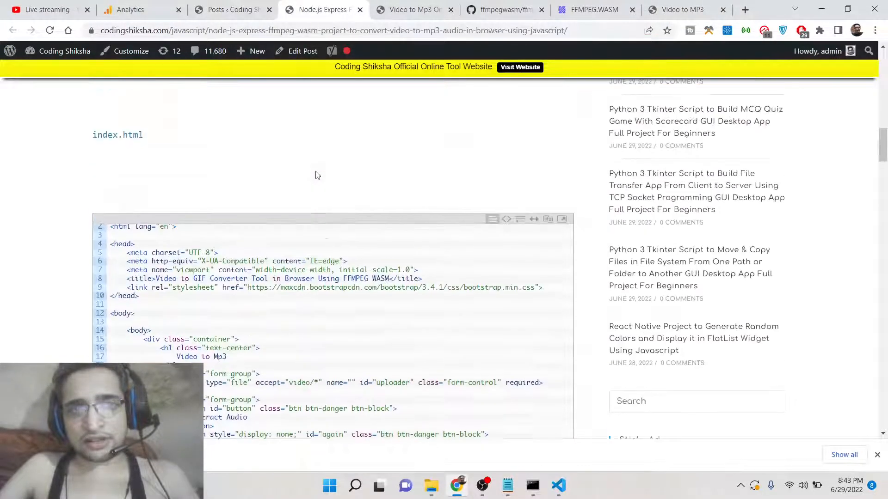
{"action": "scroll", "scroll_direction": "down", "scroll_amount": 3}
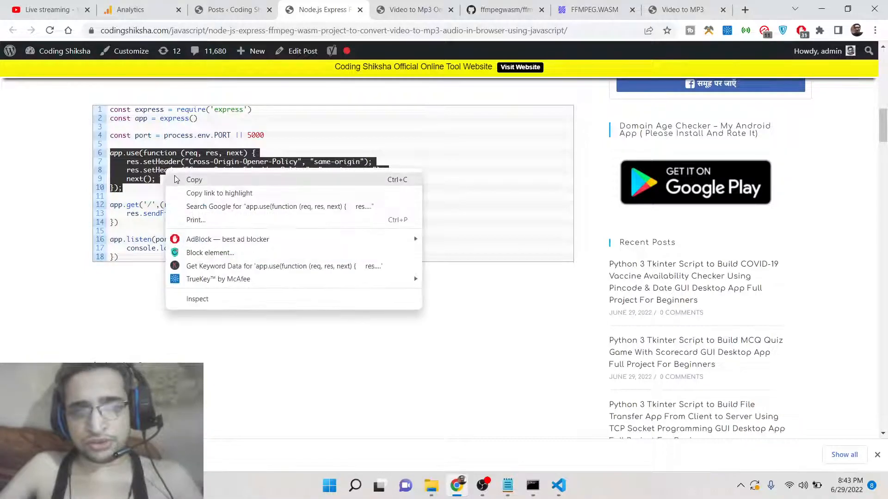
{"action": "left_click", "coordinate": [559, 485]}
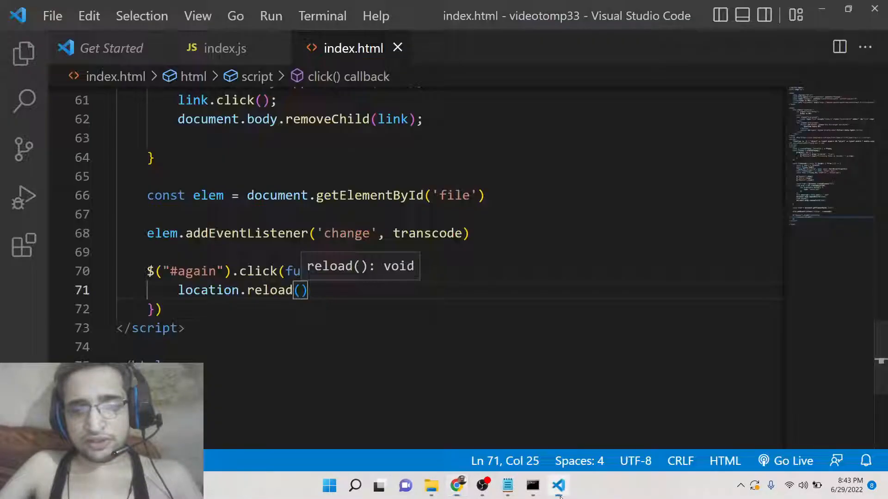
Paste the Cross-Origin-Opener/Embedder-Policy middleware into index.js after the express app creation
{"action": "left_click", "coordinate": [225, 48]}
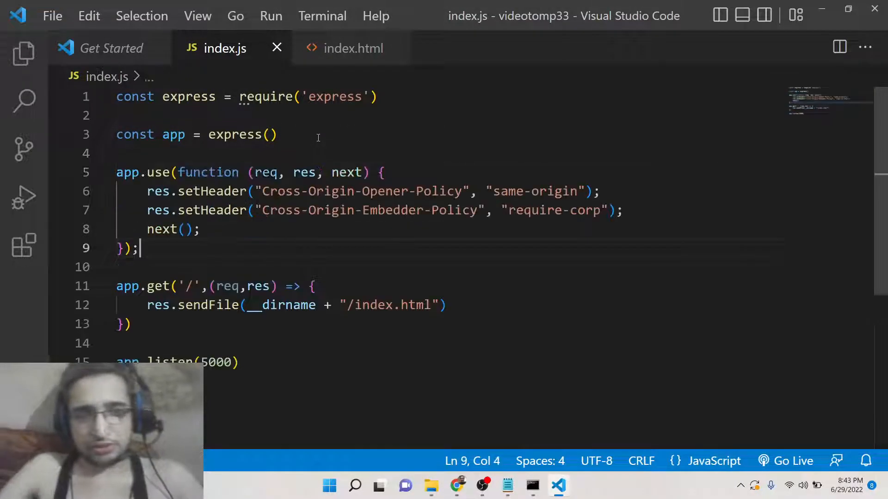
{"action": "left_click", "coordinate": [455, 486]}
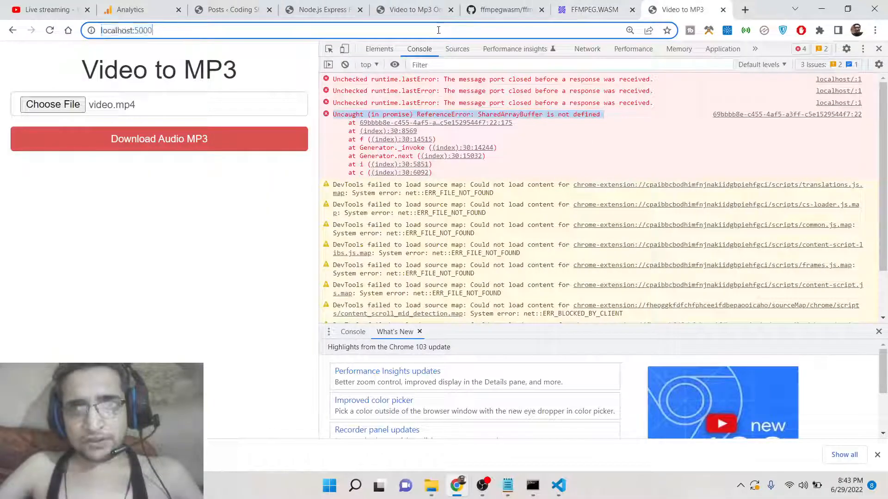
Reload localhost:5000, convert the video to a downloaded MP3, then use Extract Audio Again
{"action": "left_click", "coordinate": [52, 105]}
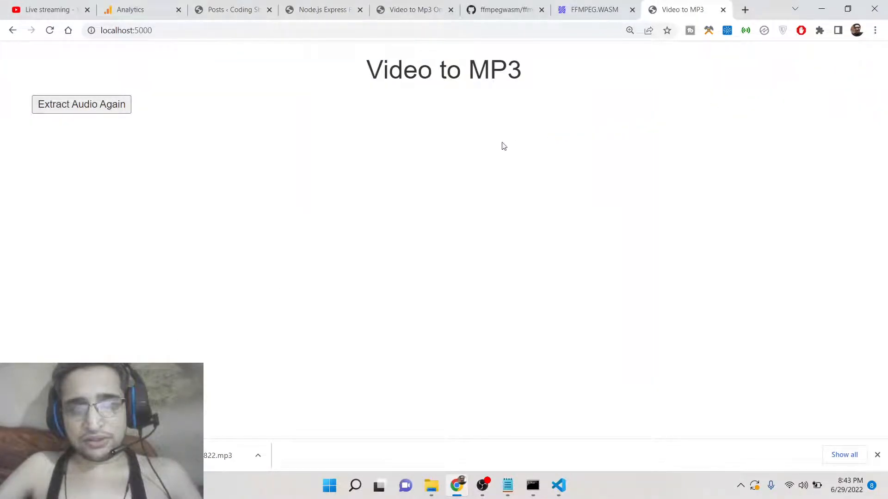
{"action": "mouse_move", "coordinate": [558, 485]}
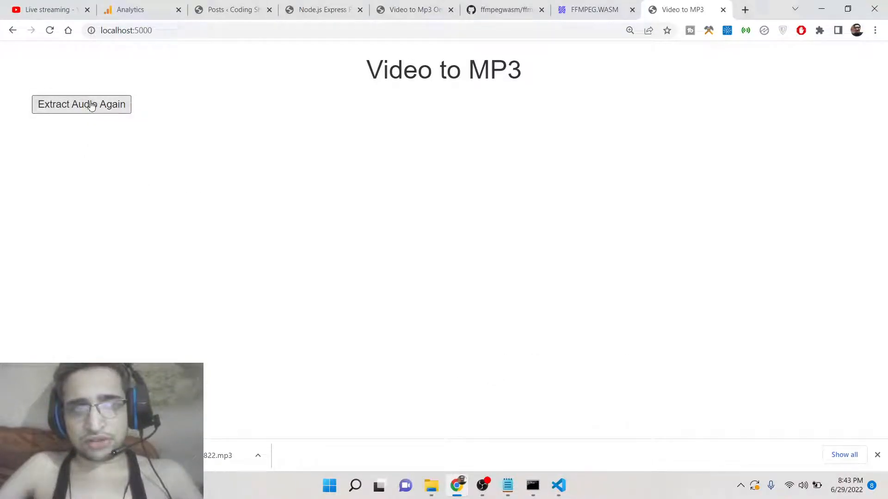
{"action": "left_click", "coordinate": [81, 105]}
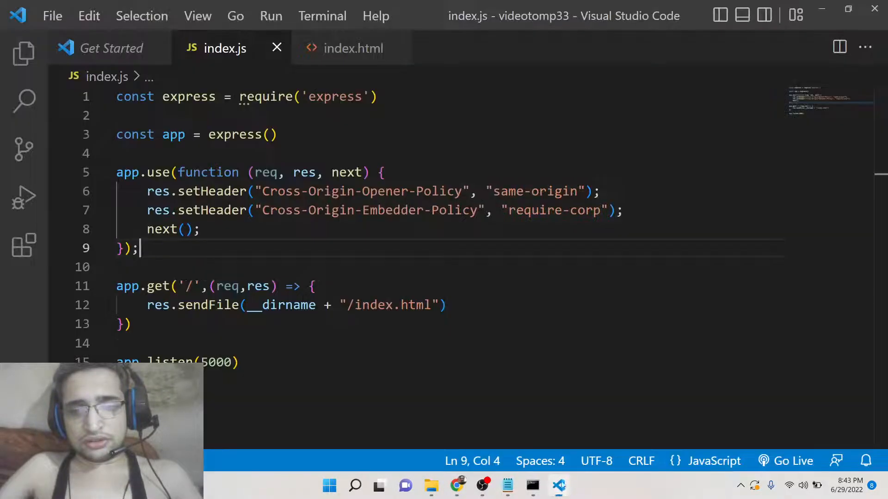
Add class="btn btn-danger btn-block" to the #again button in index.html, then go to the Live streaming tab
{"action": "left_click", "coordinate": [353, 48]}
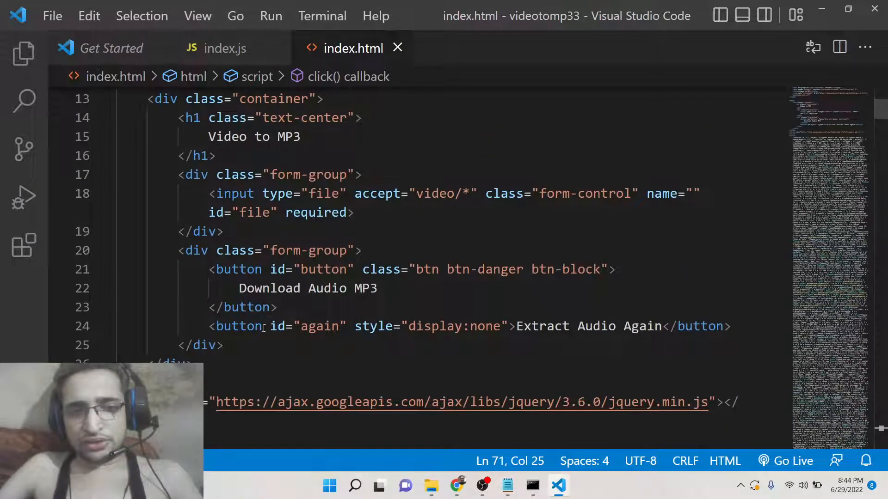
{"action": "type", "text": "class=\"b\""}
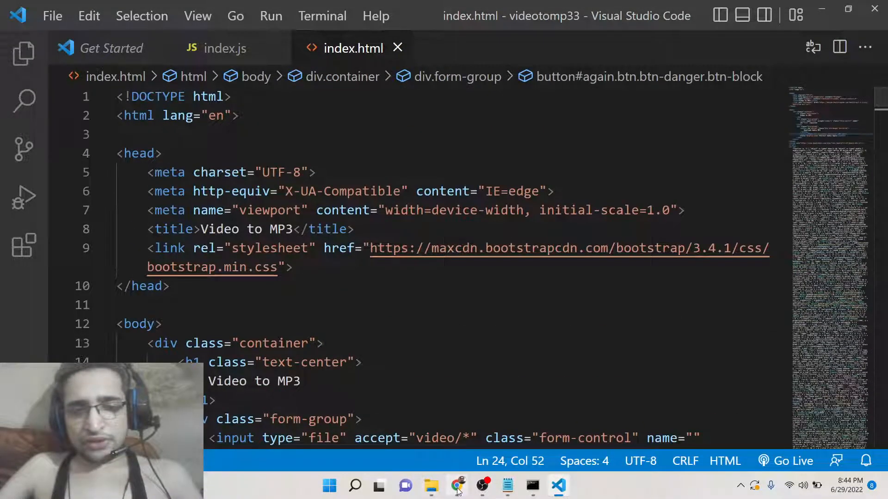
{"action": "left_click", "coordinate": [456, 485]}
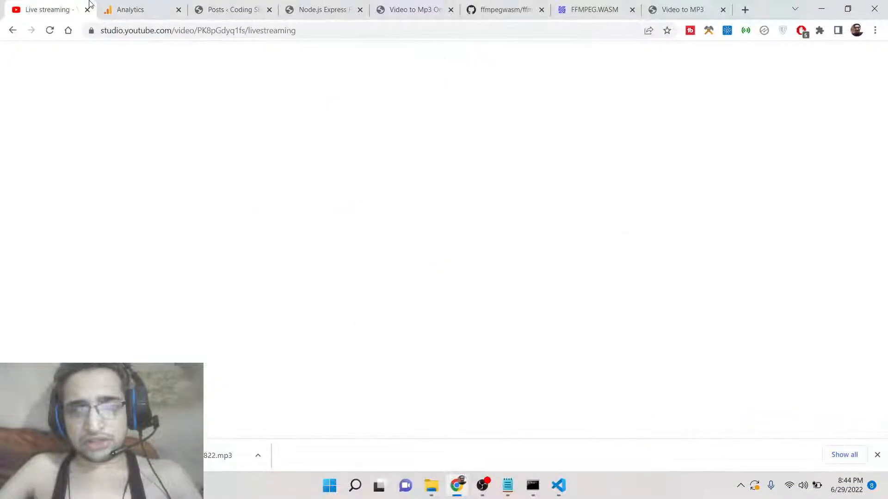